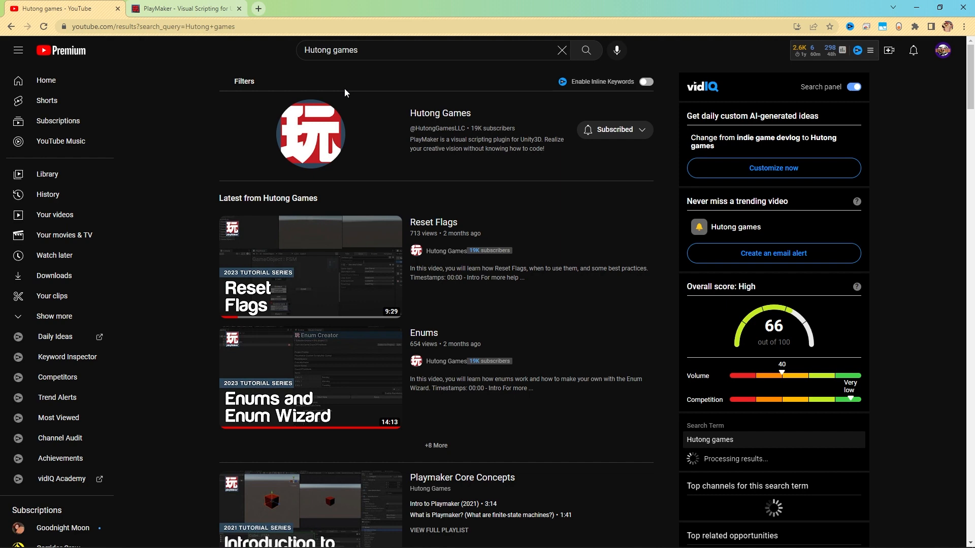
Go to the Hutong Games channel page from the search results and browse its home rows
left_click(439, 113)
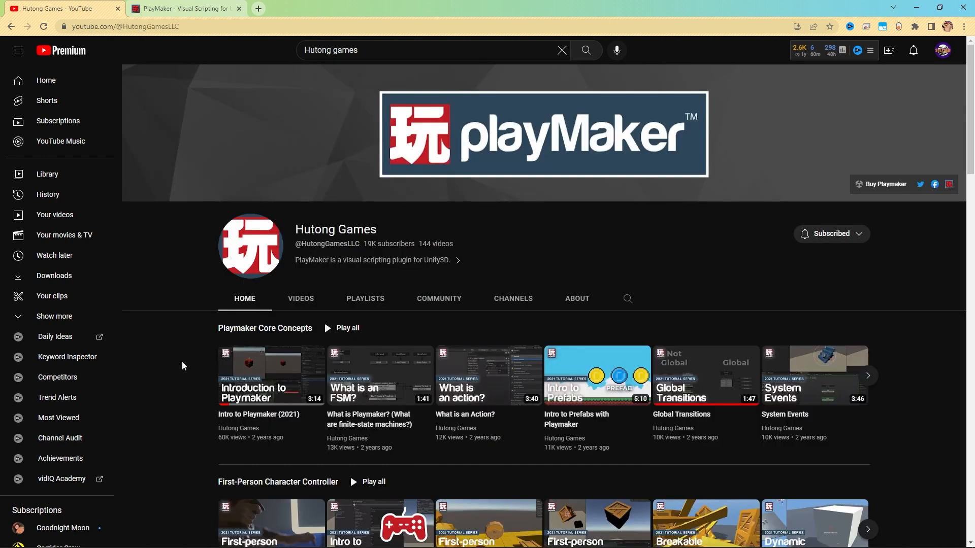
scroll("down", 3)
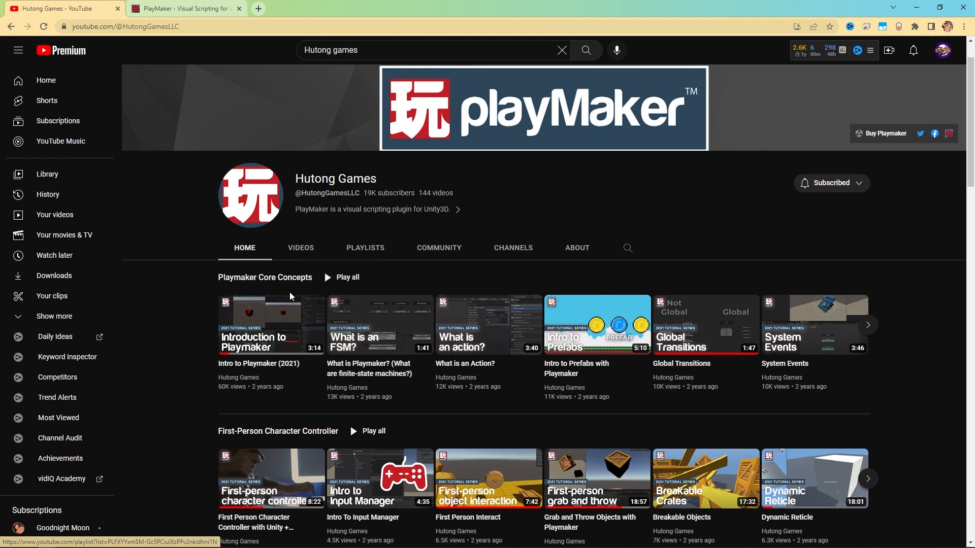
mouse_move(243, 259)
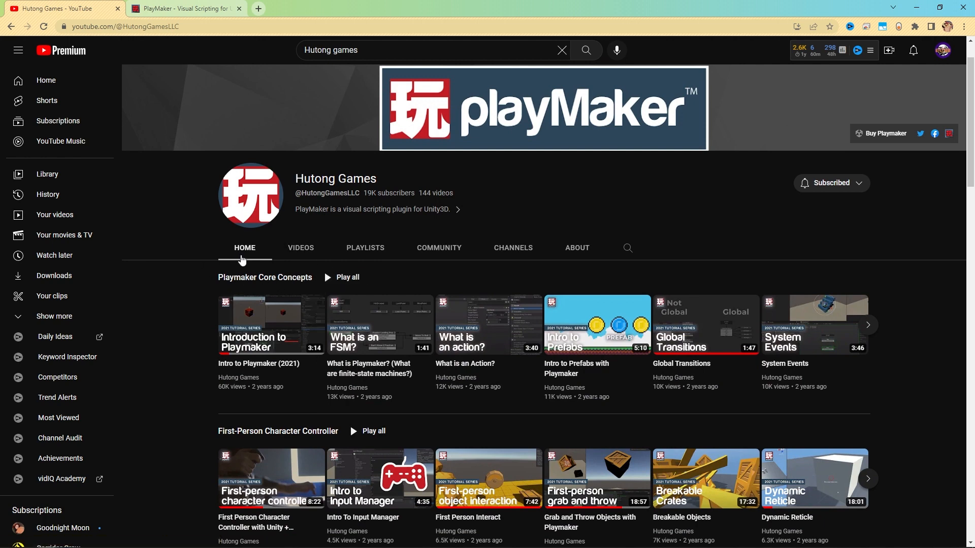
Browse the channel's playlists and scroll through the 60-video Playmaker Core Concepts playlist
left_click(365, 247)
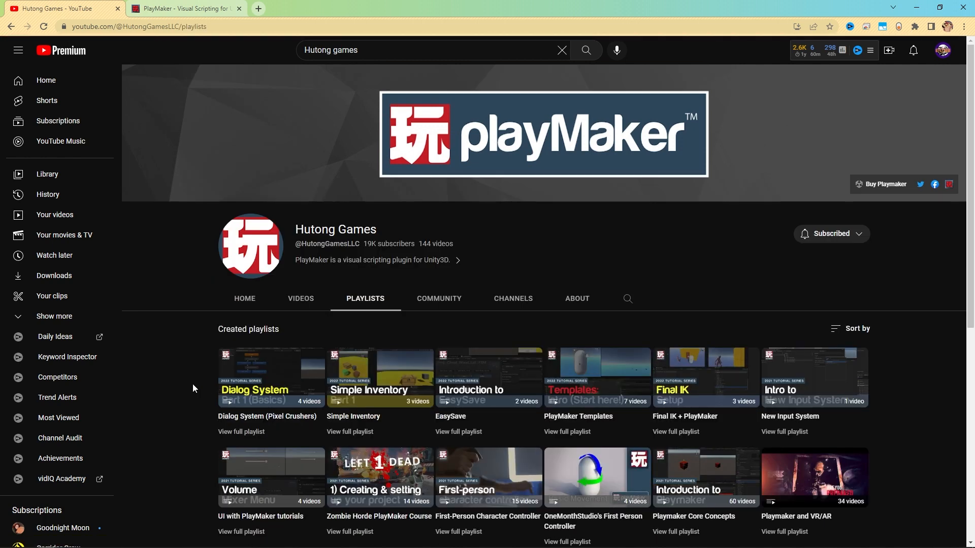
scroll("down", 3)
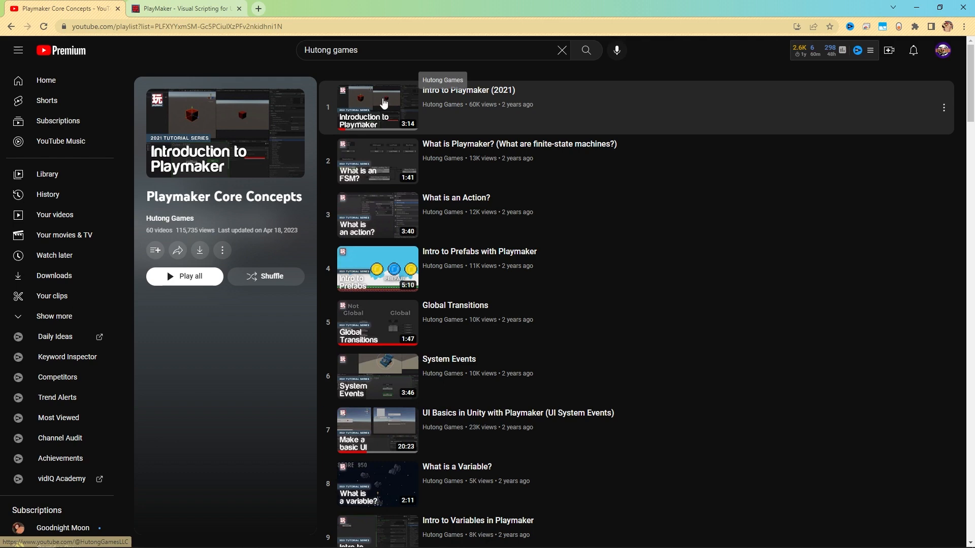
mouse_move(542, 211)
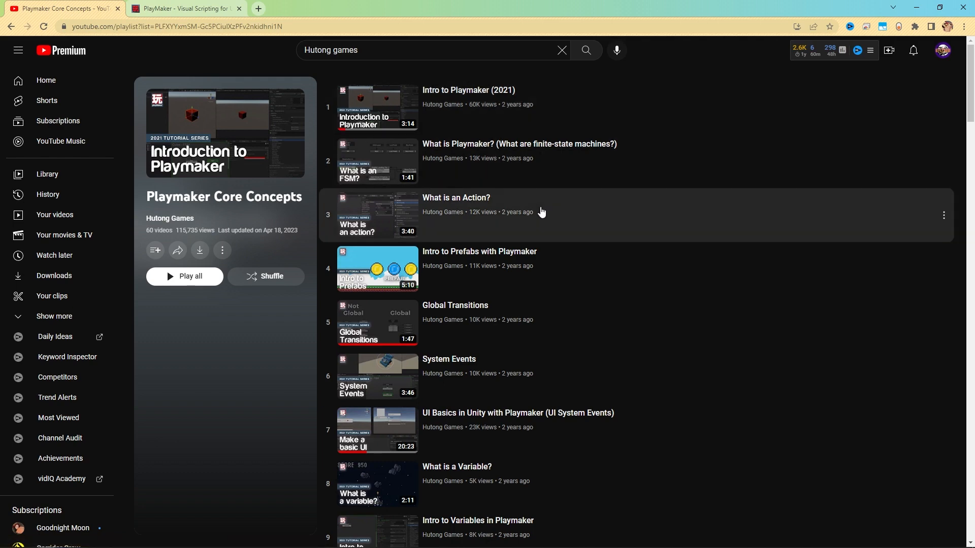
mouse_move(968, 74)
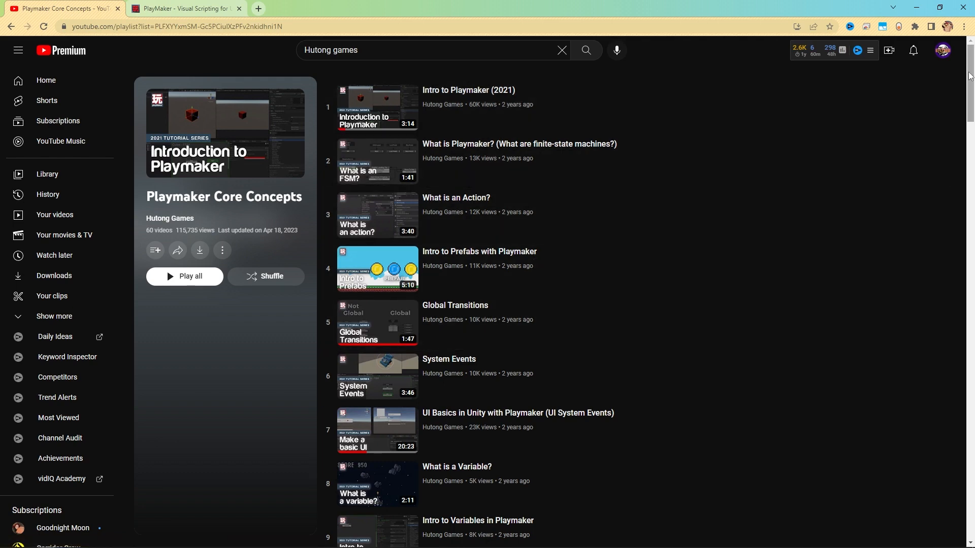
scroll("down", 3)
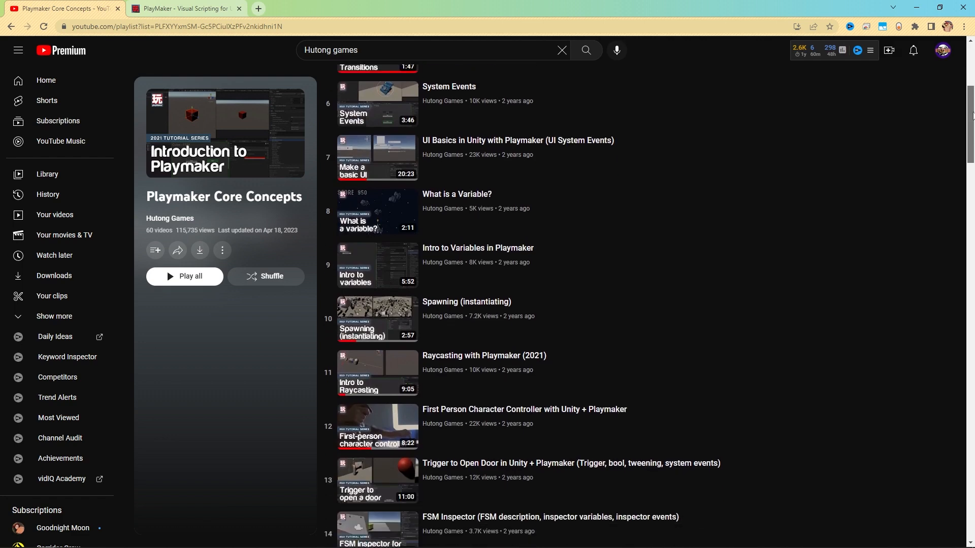
scroll("down", 3)
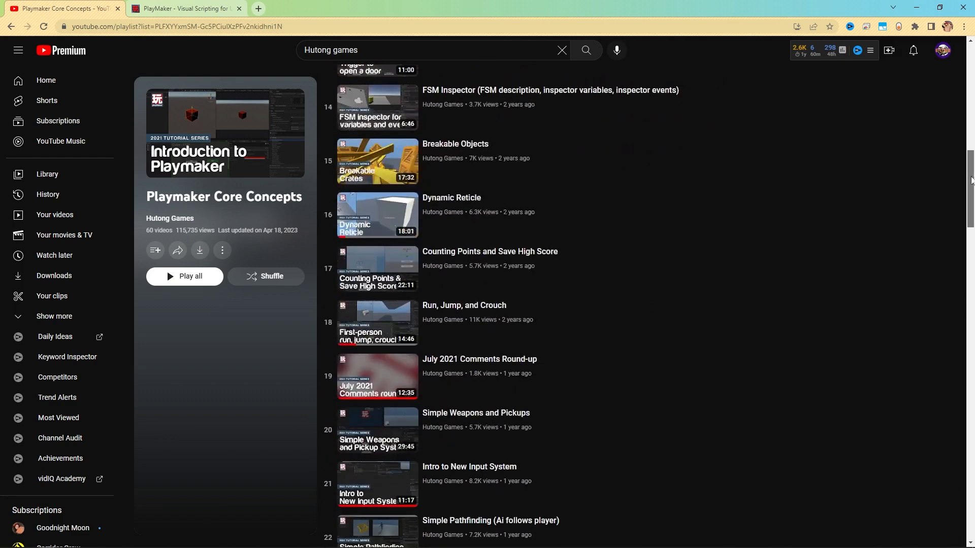
scroll("down", 3)
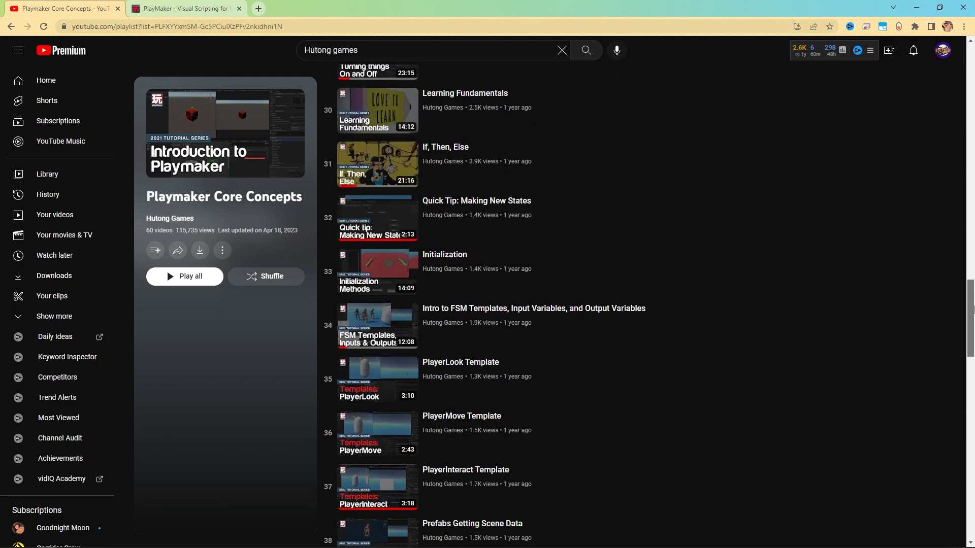
scroll("down", 3)
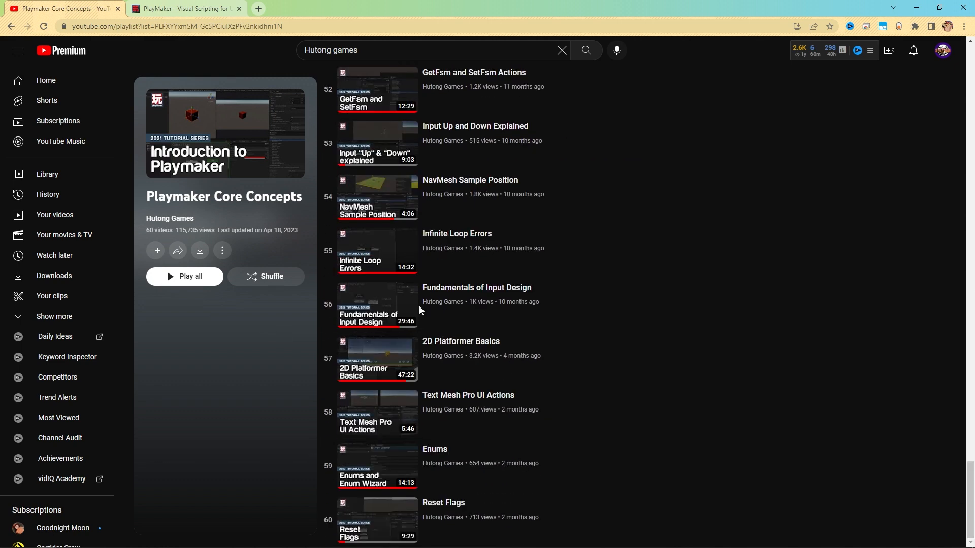
mouse_move(840, 361)
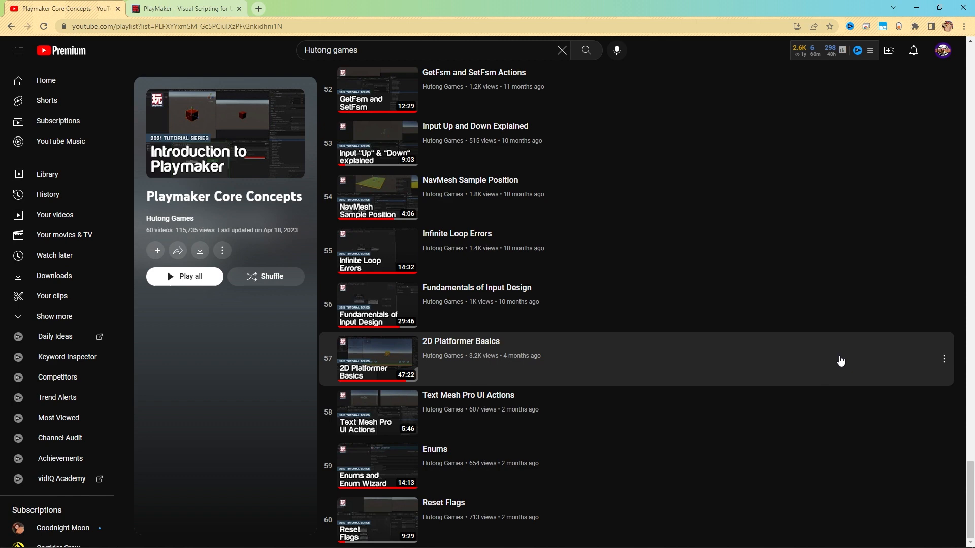
mouse_move(583, 390)
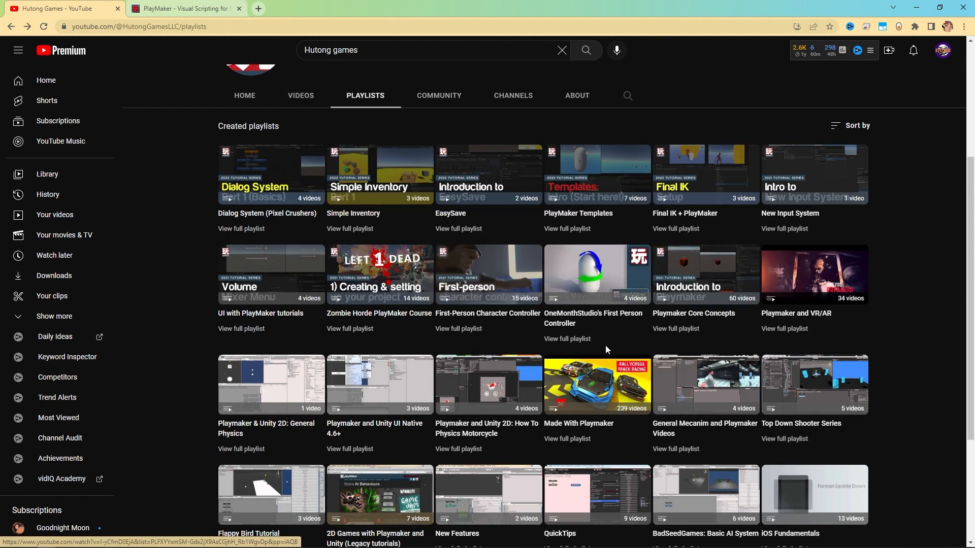
mouse_move(212, 302)
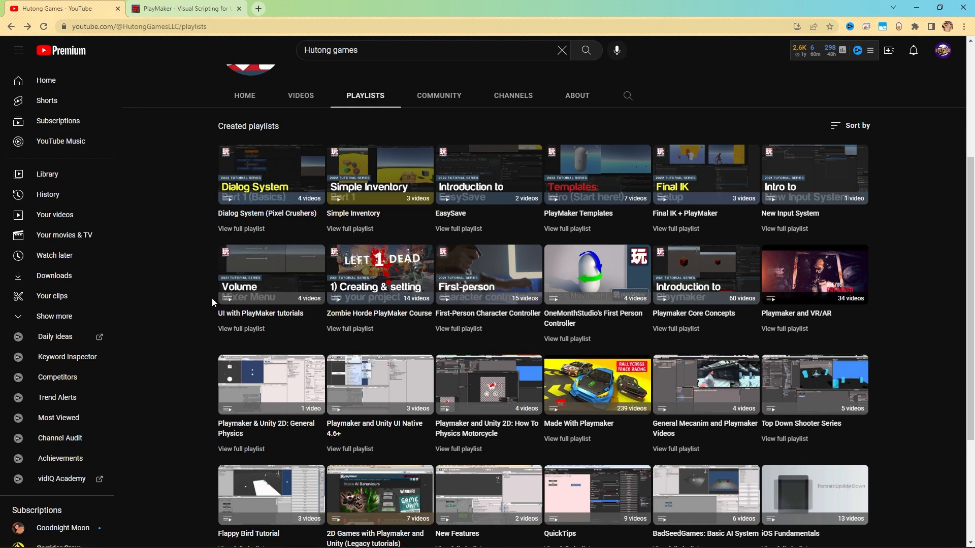
mouse_move(171, 211)
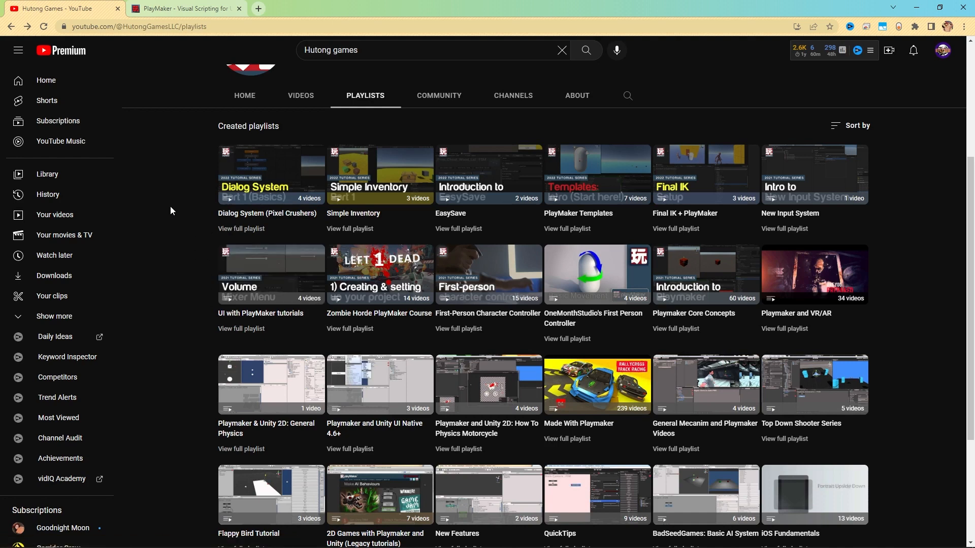
mouse_move(255, 175)
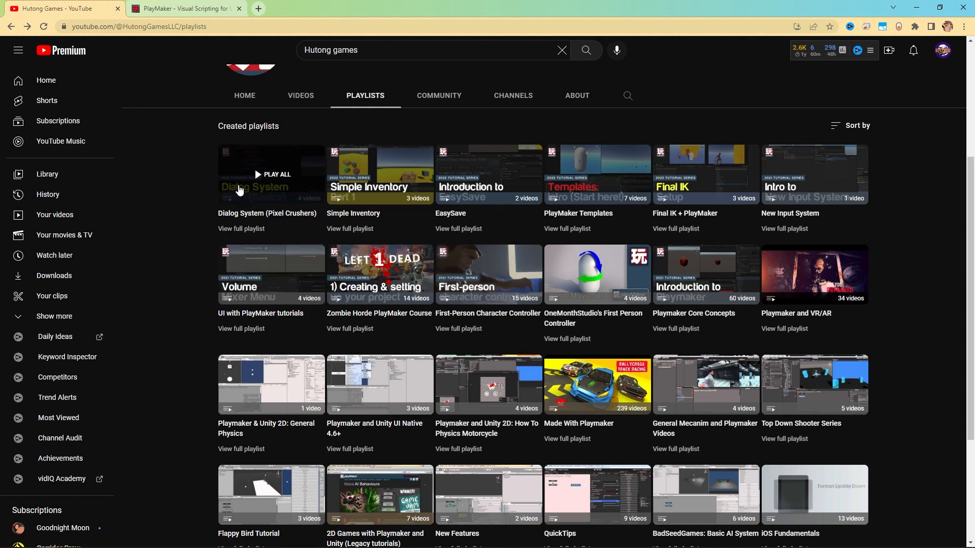
mouse_move(187, 203)
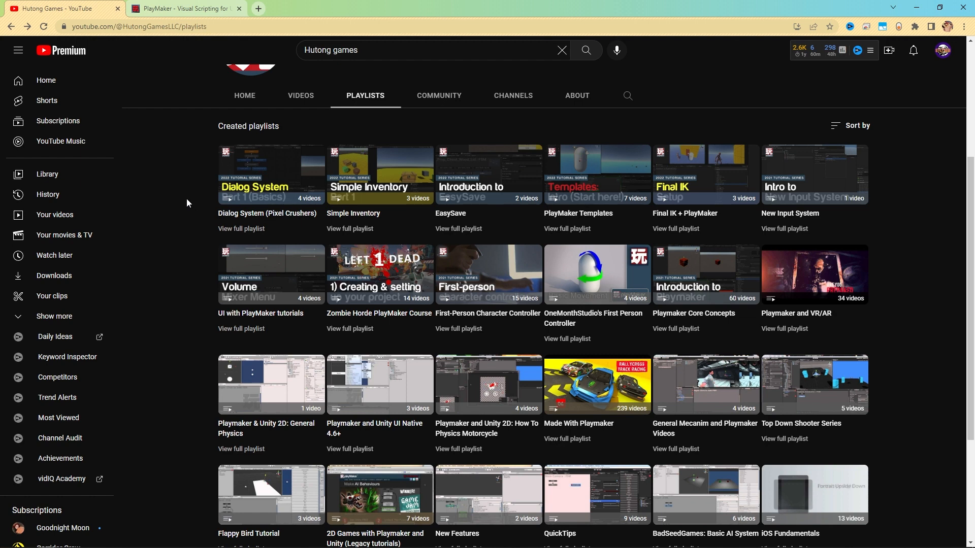
mouse_move(701, 72)
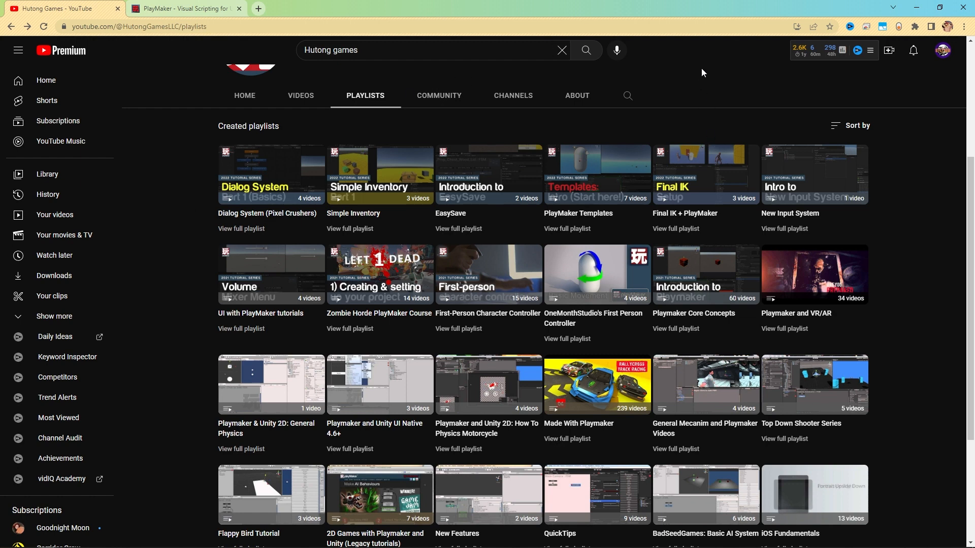
mouse_move(379, 276)
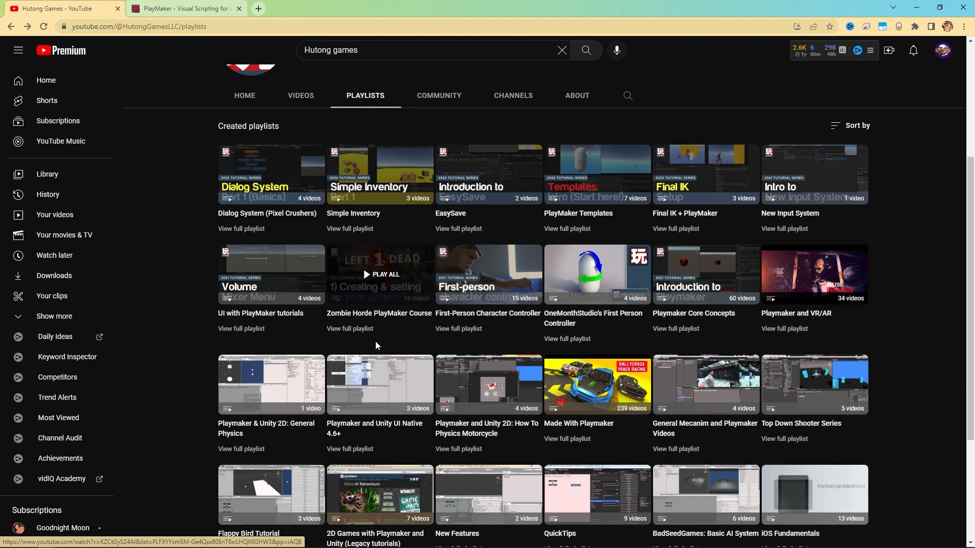
mouse_move(376, 337)
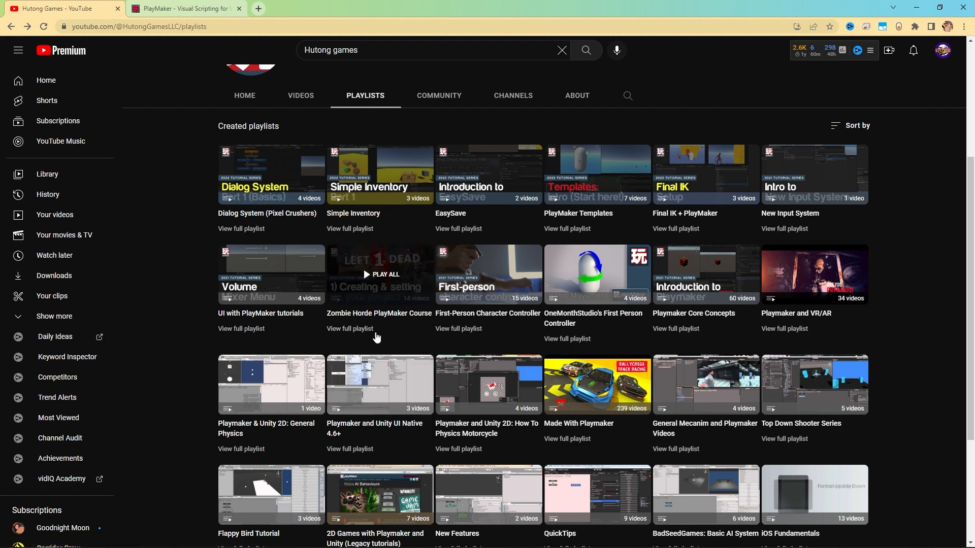
List the channel's uploaded videos newest first and skim down to the 2022 tutorials
left_click(299, 299)
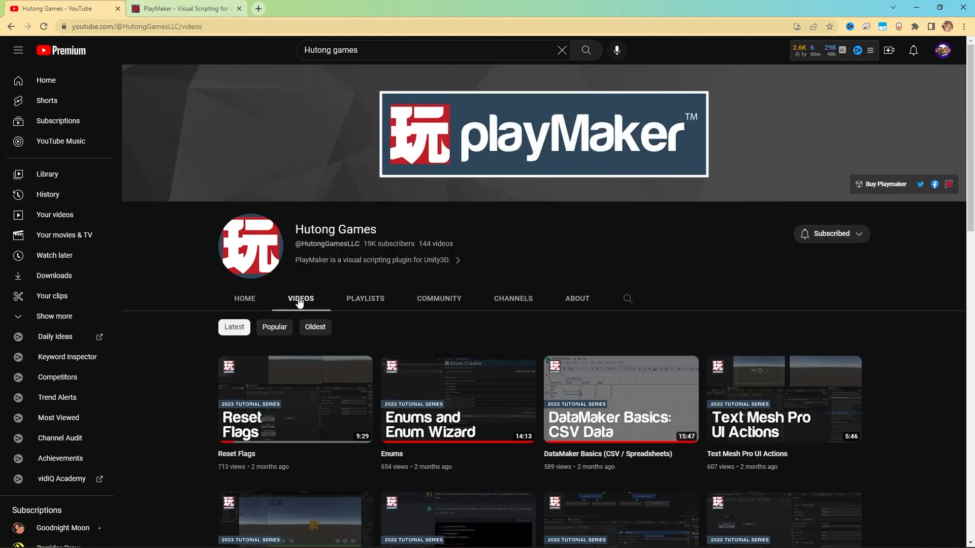
scroll("down", 3)
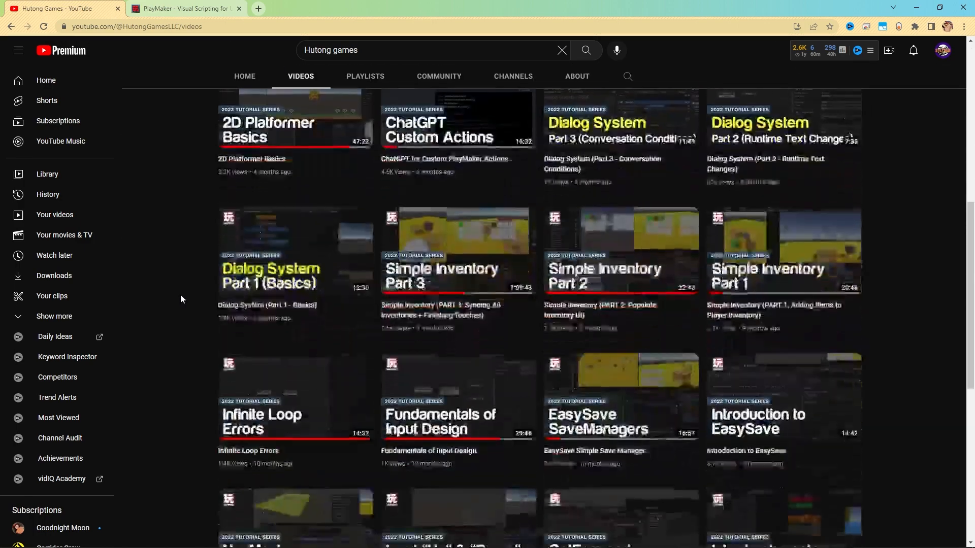
scroll("up", 3)
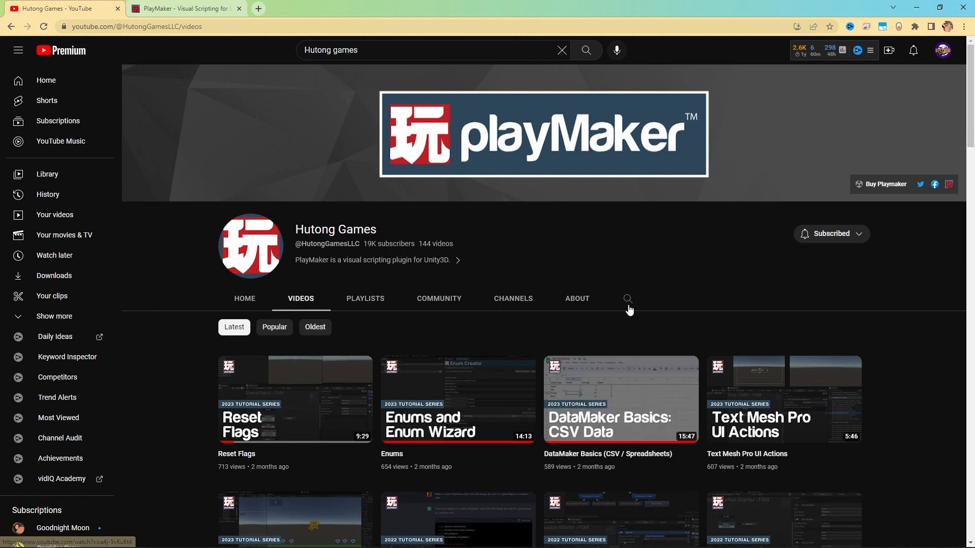
Search the channel for 'array', skim the results, and choose the Loops tutorial video
left_click(628, 299)
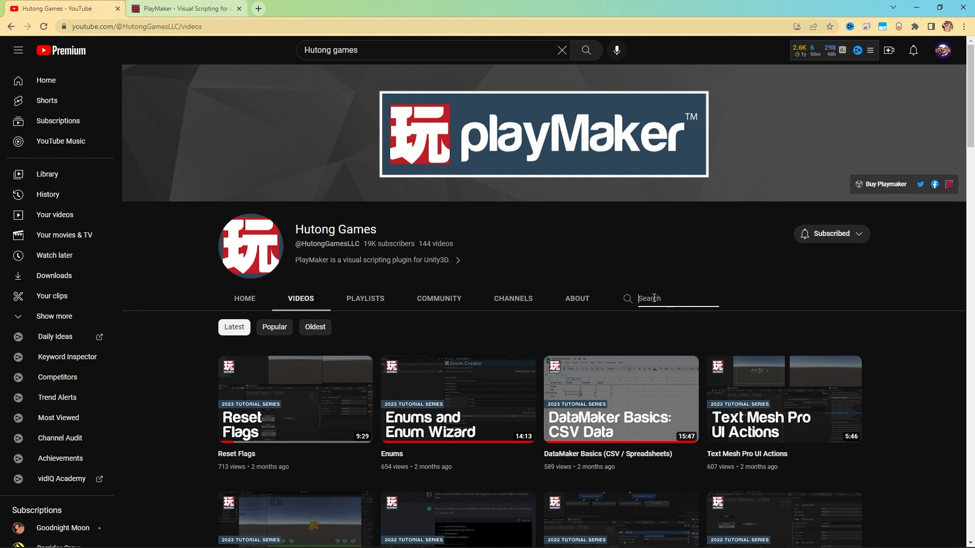
type("array")
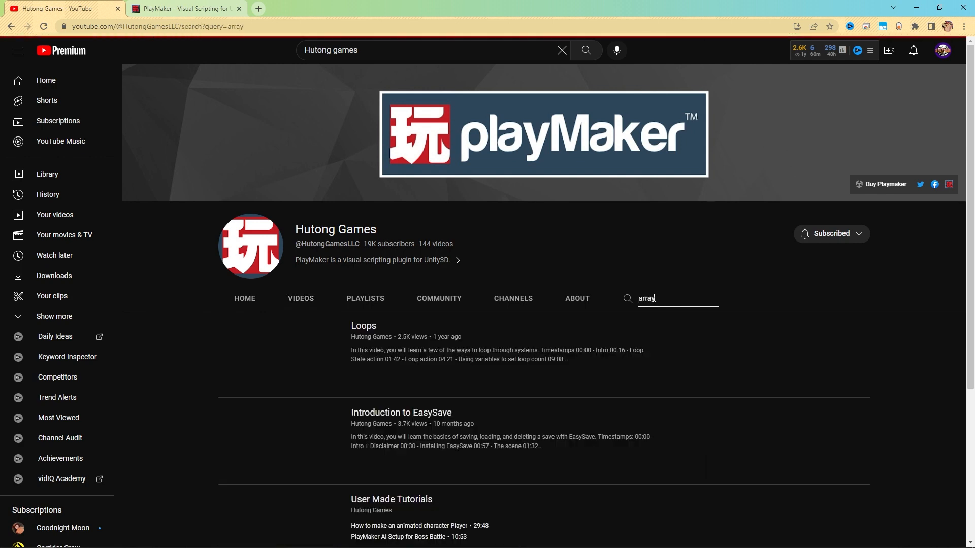
scroll("down", 3)
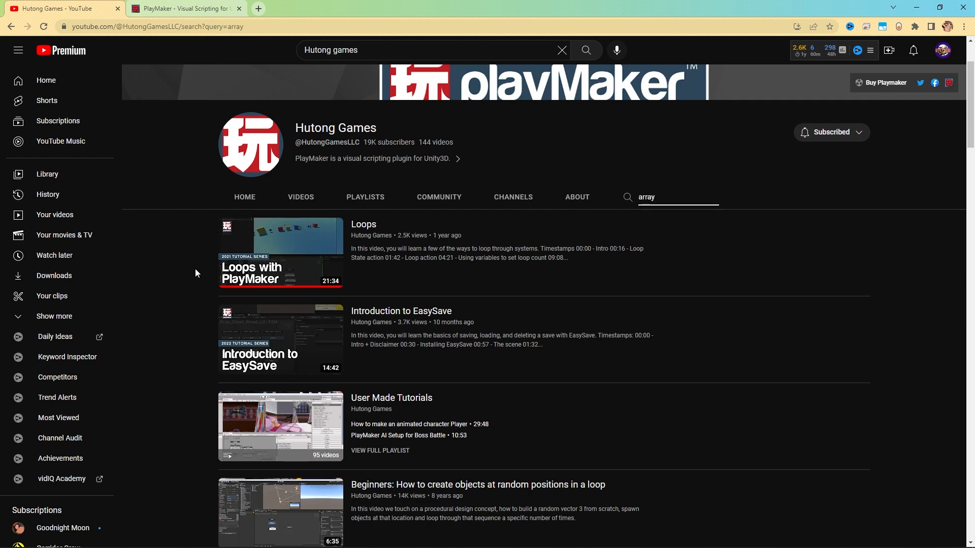
scroll("down", 3)
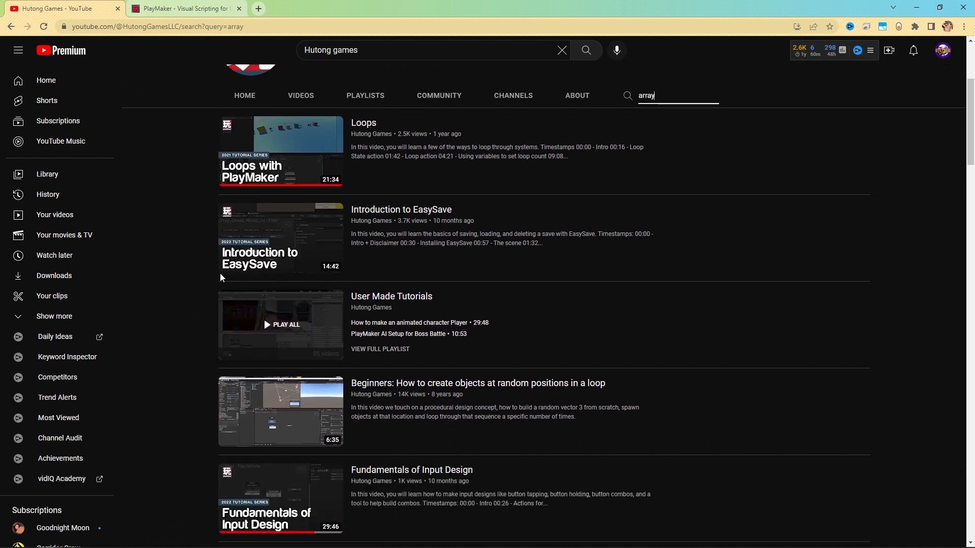
scroll("down", 3)
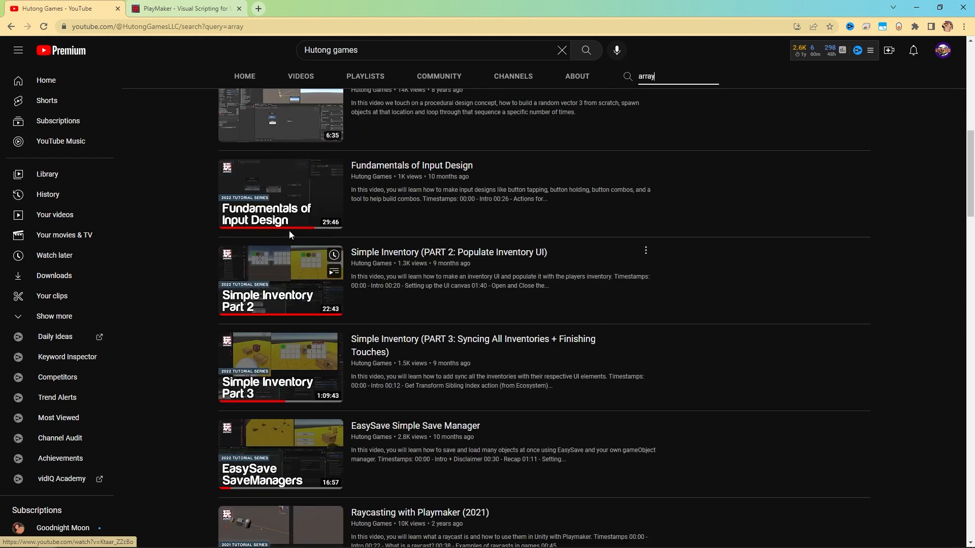
scroll("down", 3)
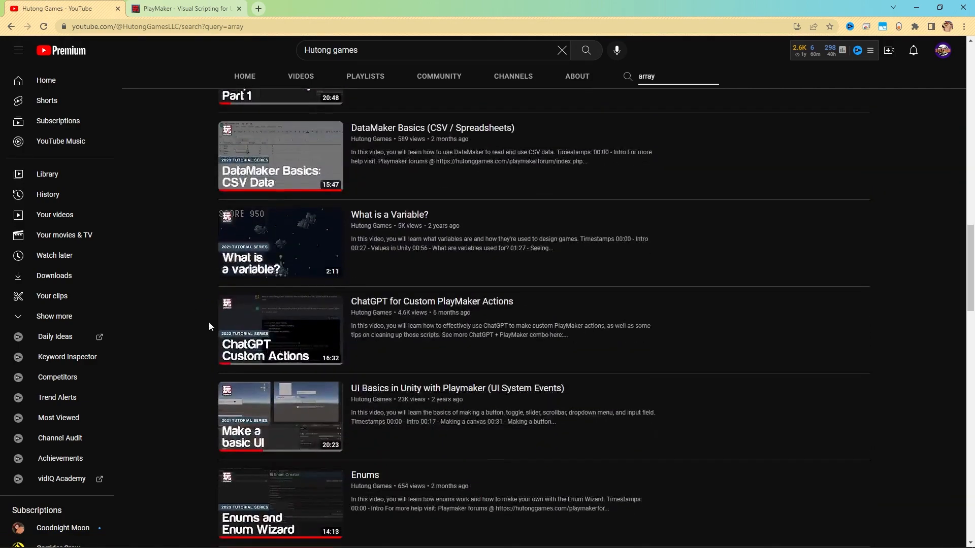
scroll("up", 3)
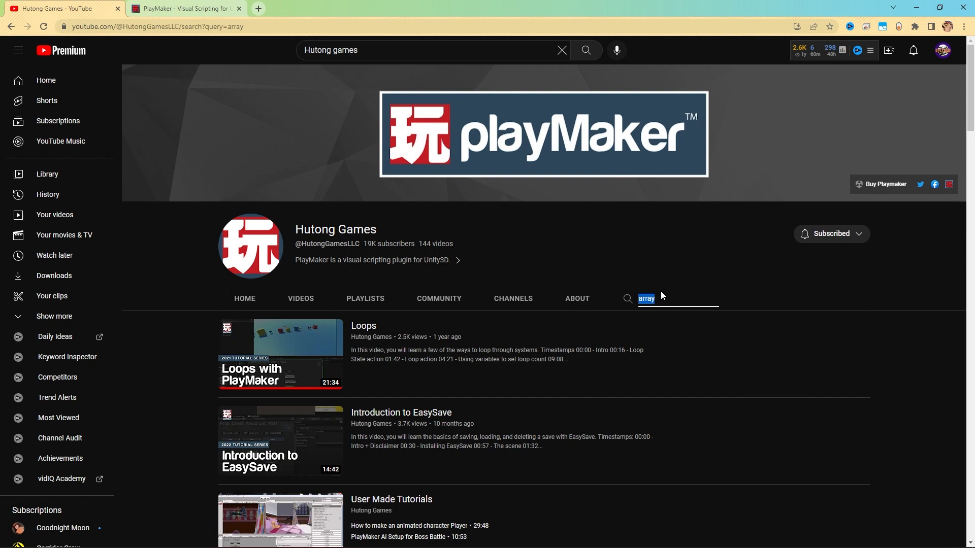
mouse_move(318, 344)
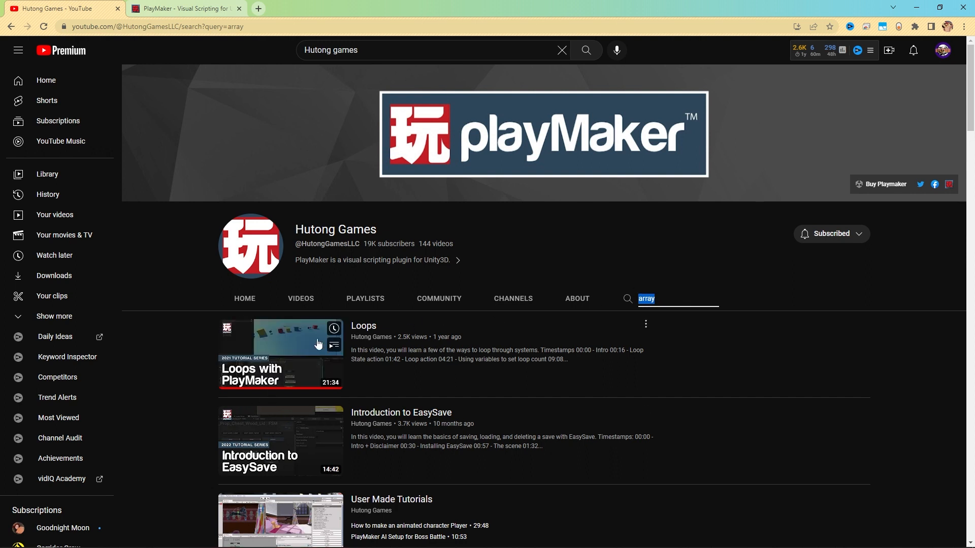
mouse_move(209, 445)
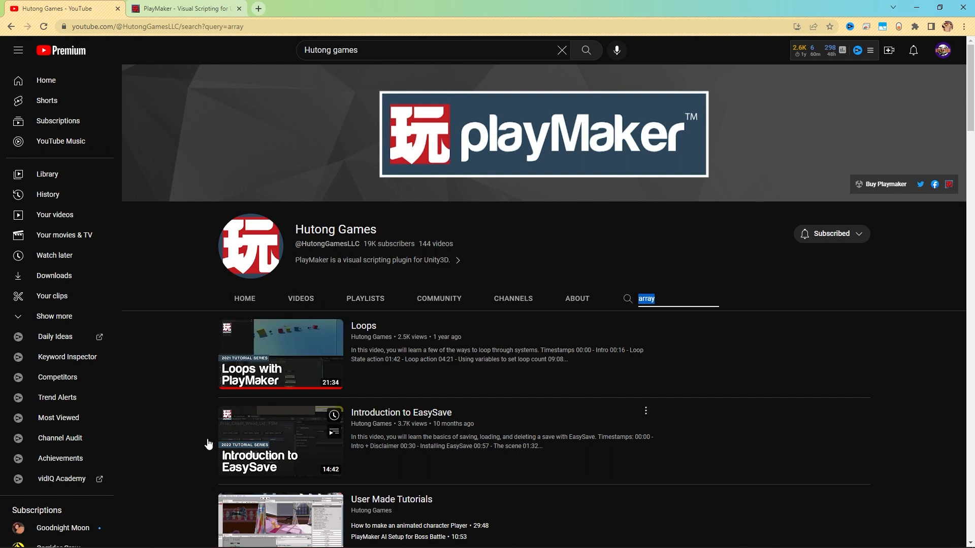
left_click(281, 356)
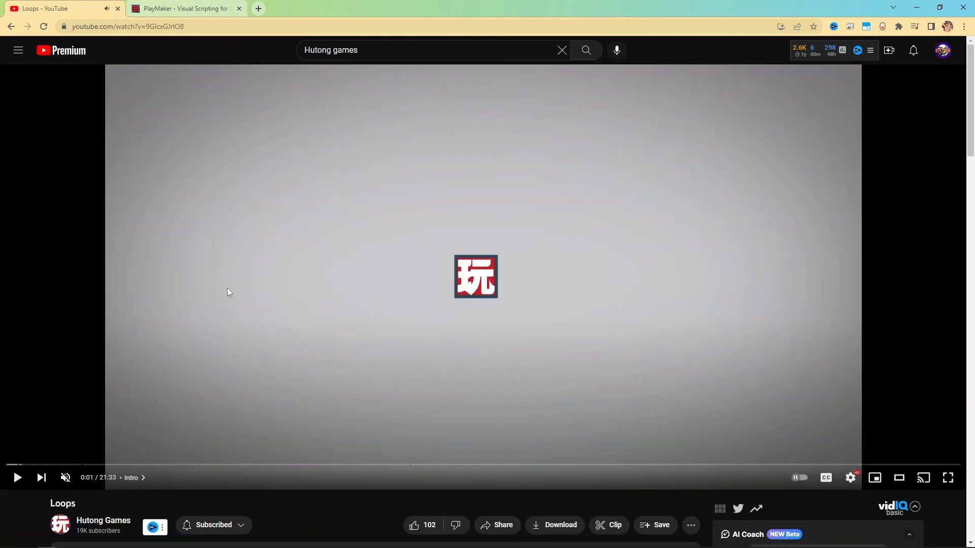
Read the Loops video's comments with the two replies to the shortcut-key question expanded
scroll("down", 3)
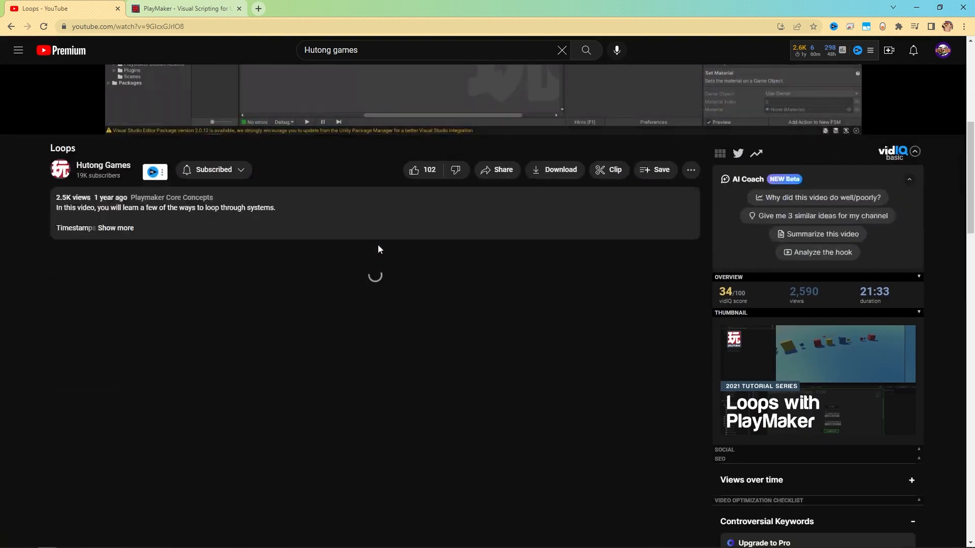
scroll("down", 3)
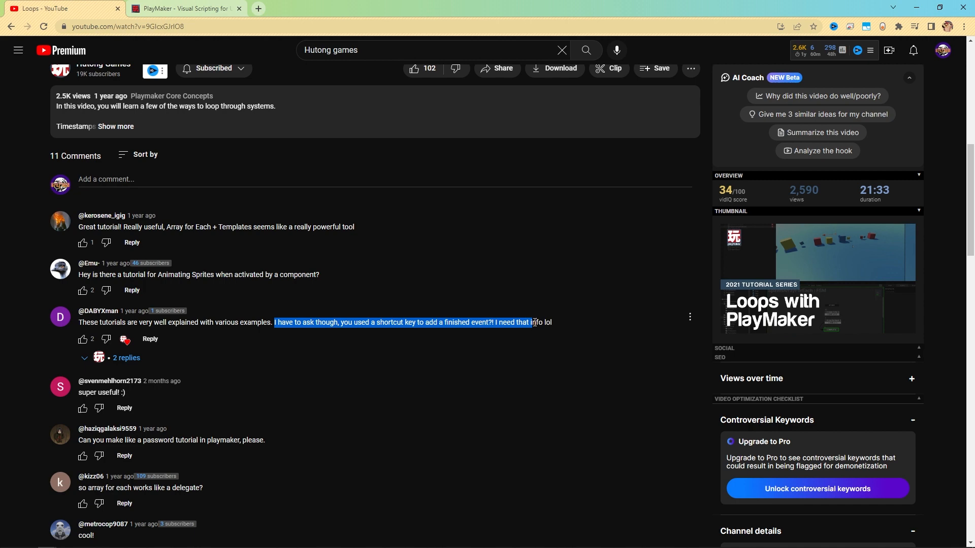
left_click(126, 358)
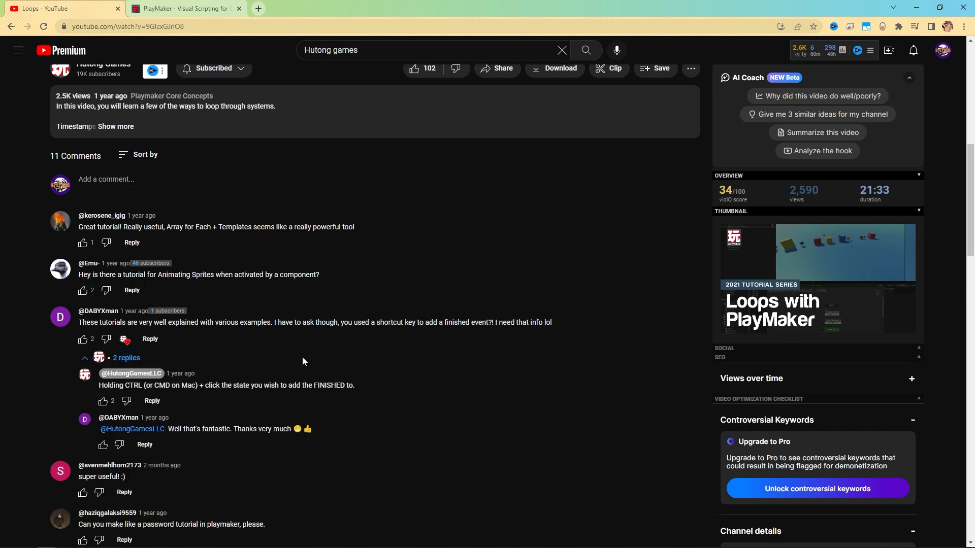
scroll("down", 3)
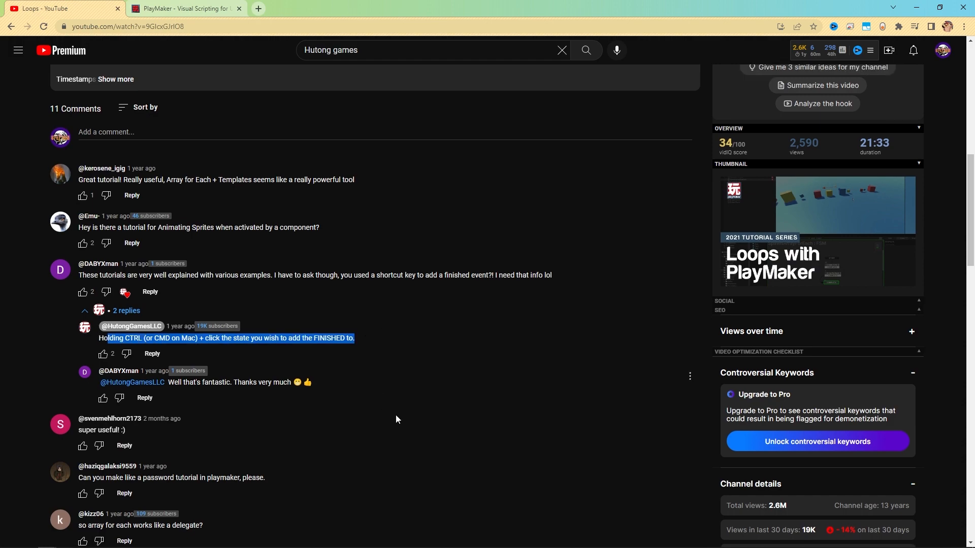
scroll("up", 3)
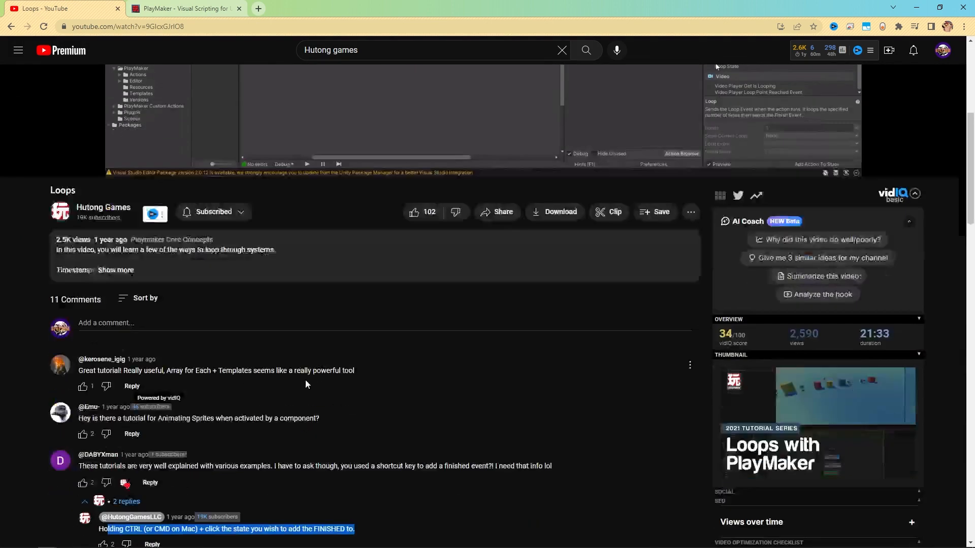
scroll("down", 3)
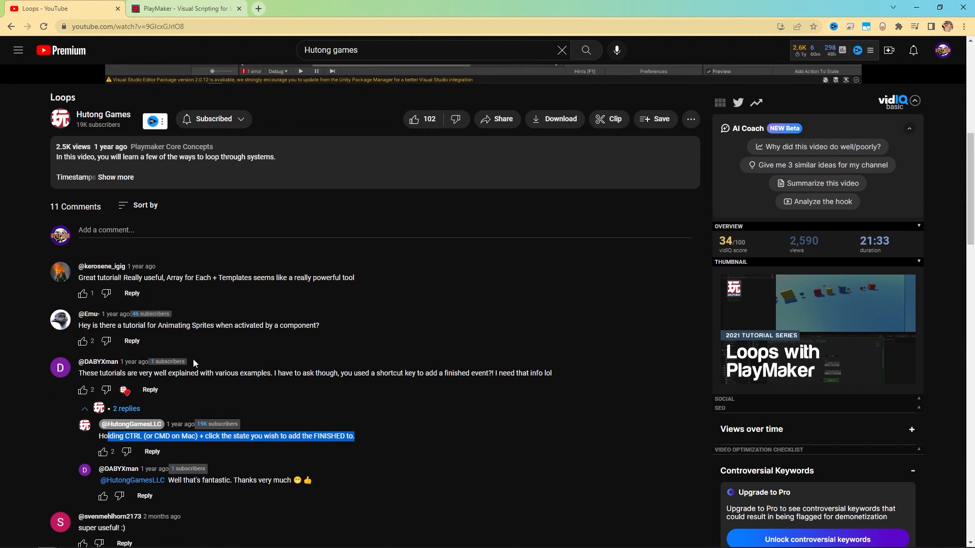
mouse_move(270, 422)
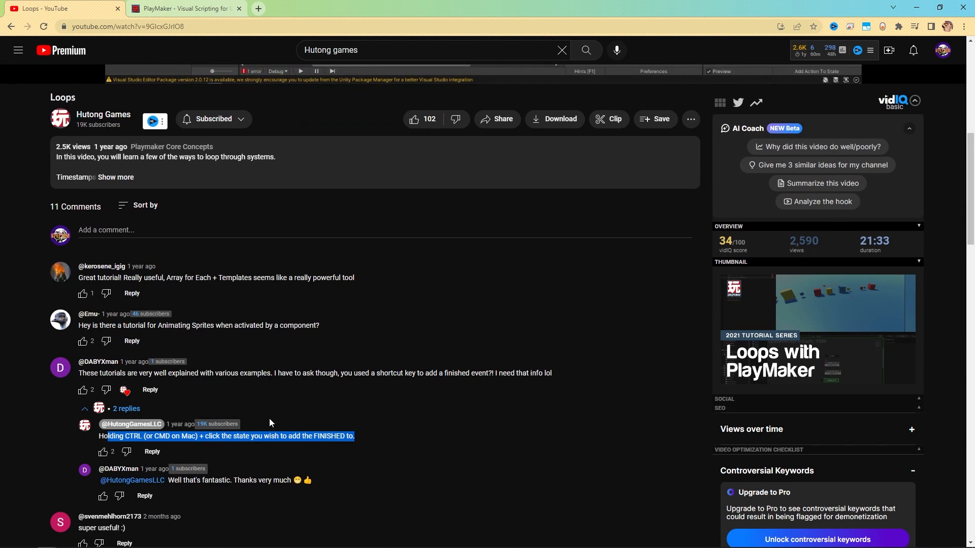
scroll("down", 3)
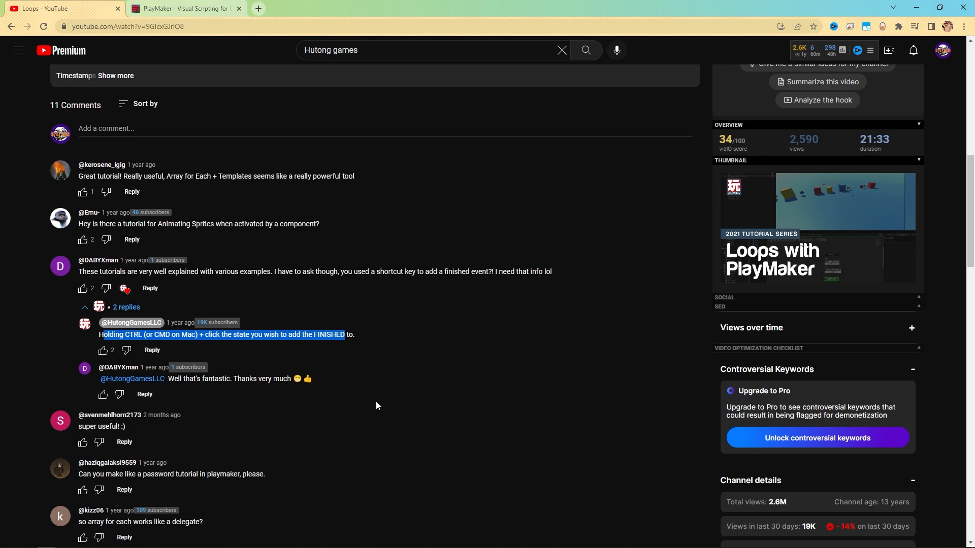
mouse_move(367, 156)
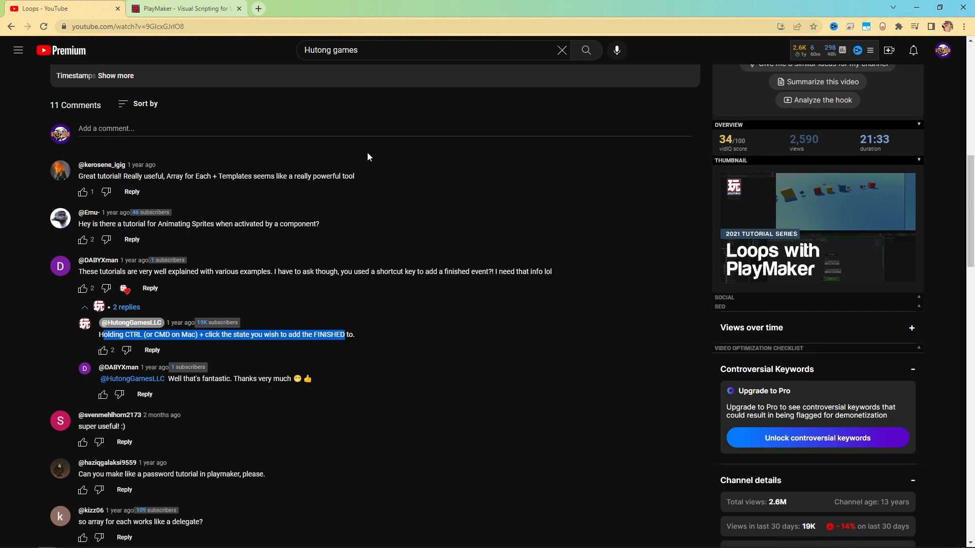
mouse_move(360, 217)
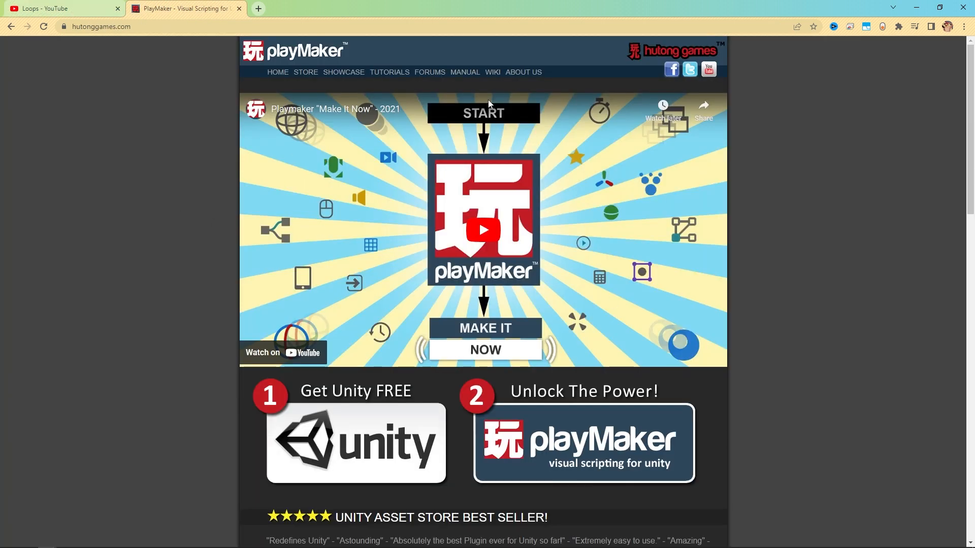
From the hutonggames.com homepage, go to the PlayMaker Manual via the MANUAL menu
left_click(100, 26)
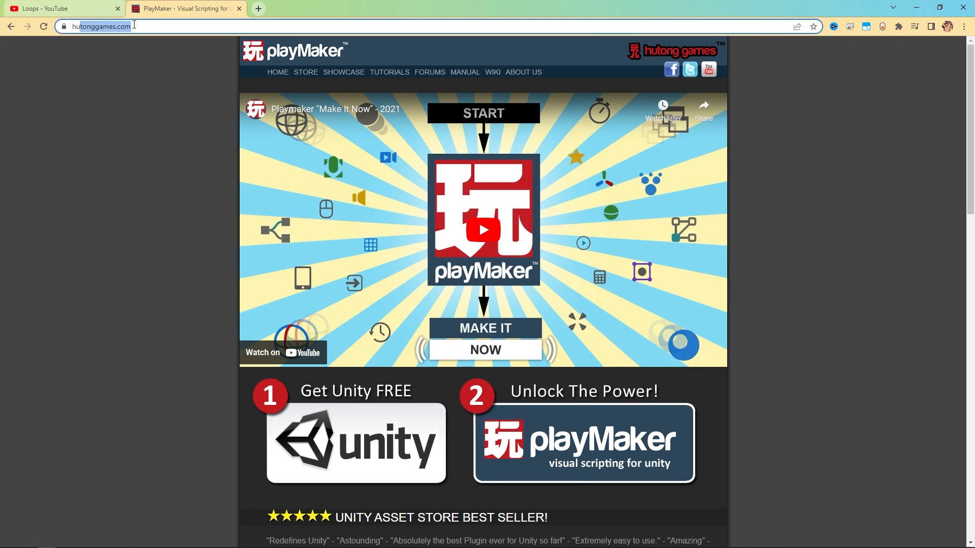
left_click(464, 72)
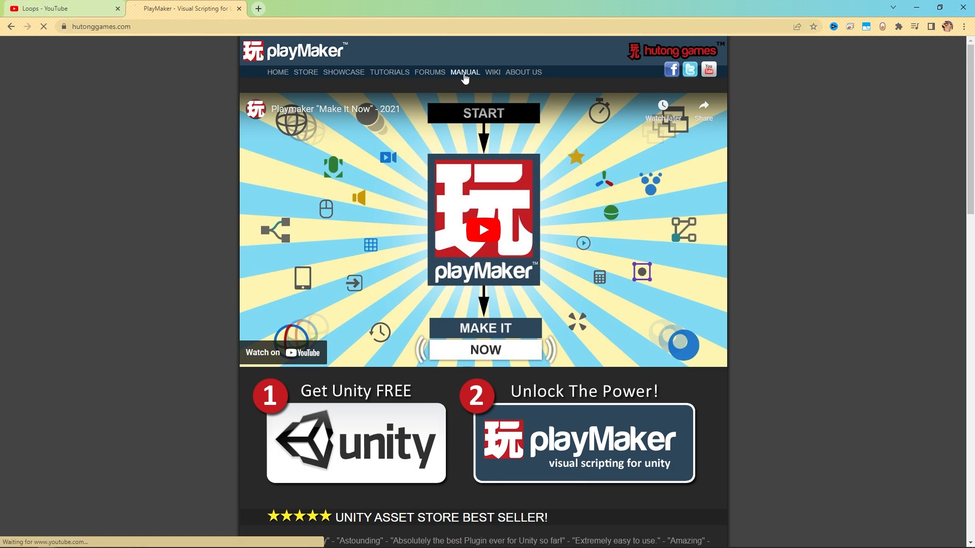
left_click(464, 73)
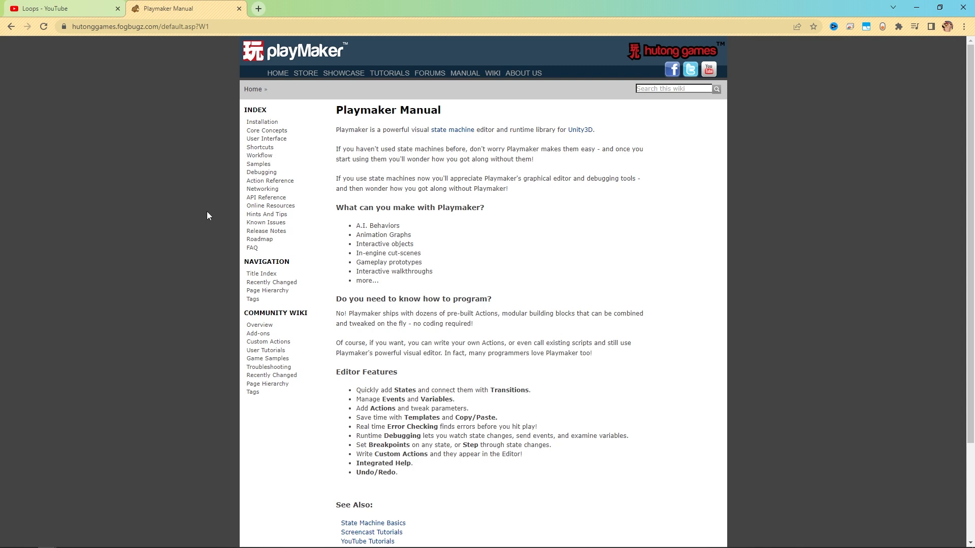
mouse_move(200, 237)
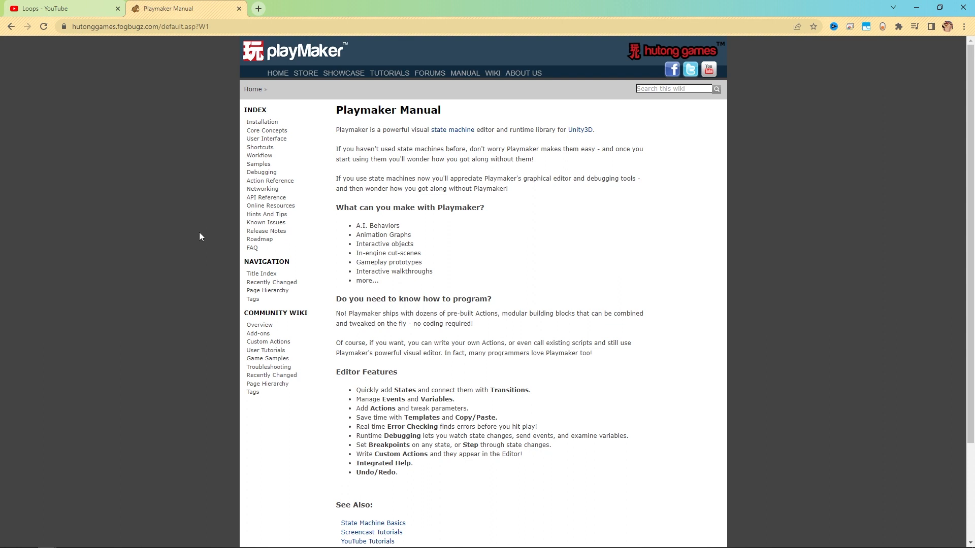
mouse_move(192, 221)
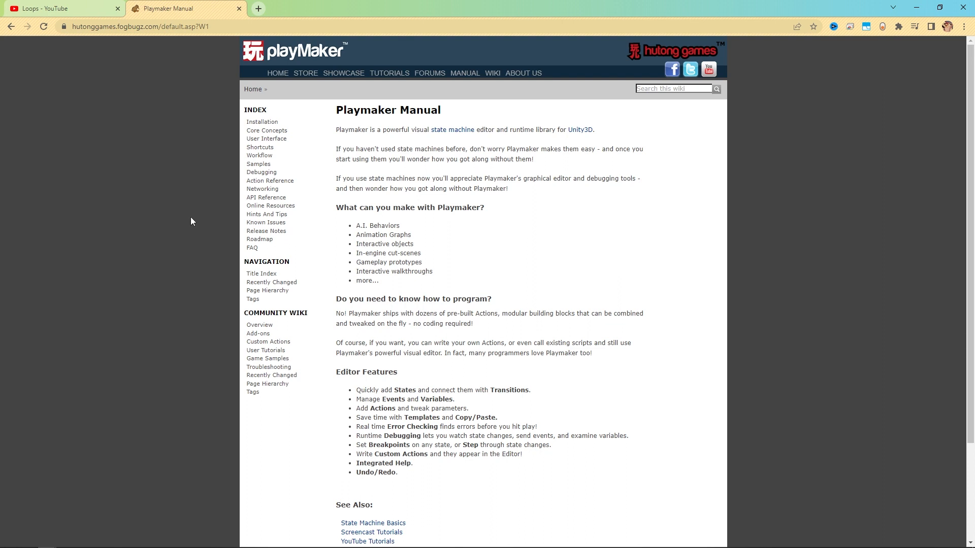
mouse_move(253, 392)
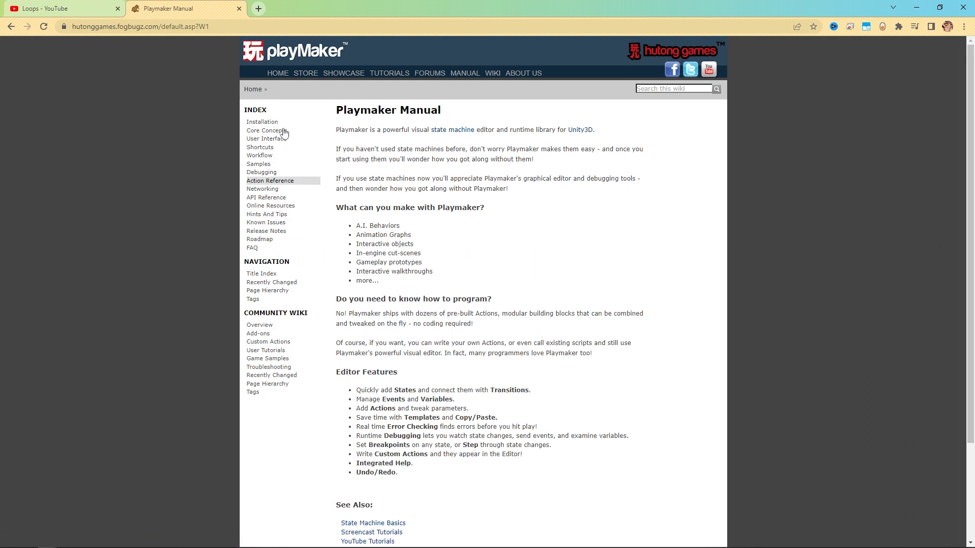
mouse_move(392, 146)
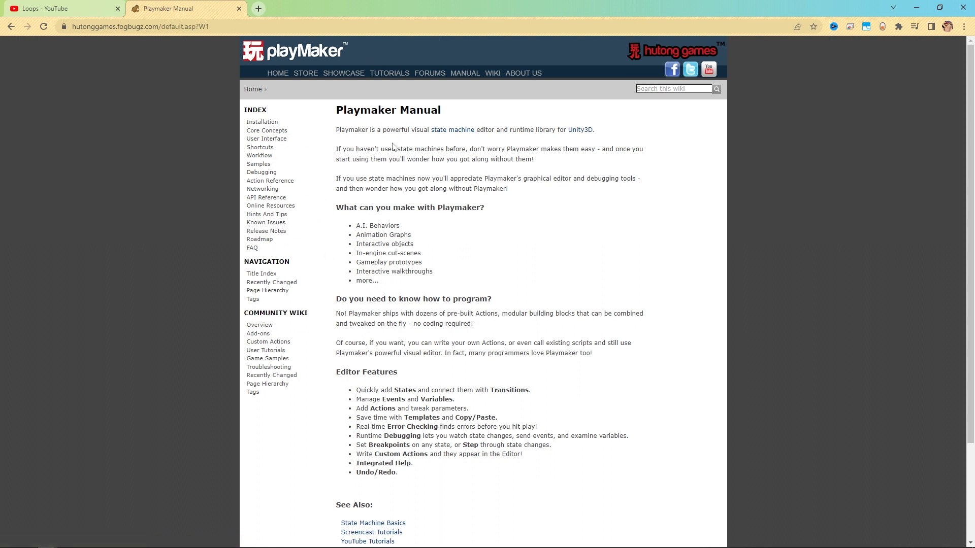
mouse_move(267, 131)
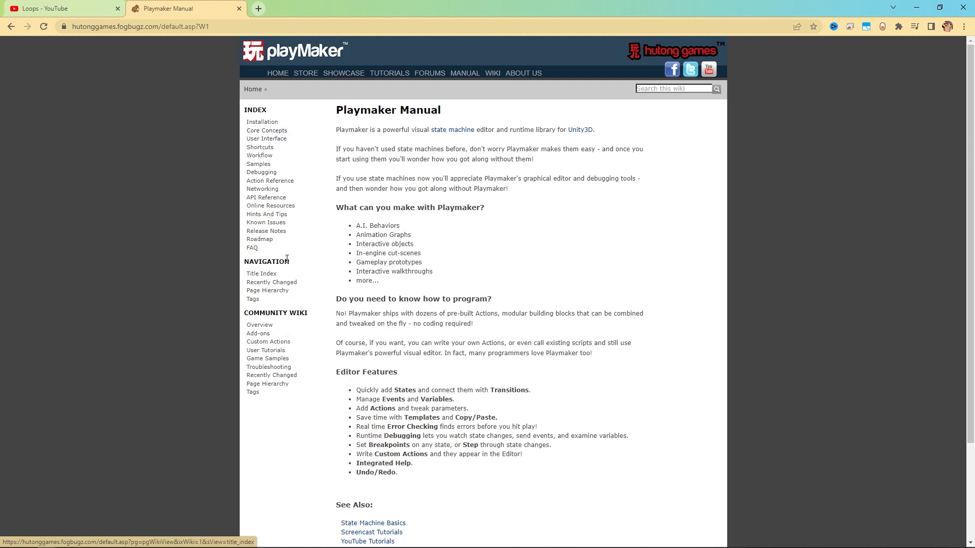
mouse_move(305, 261)
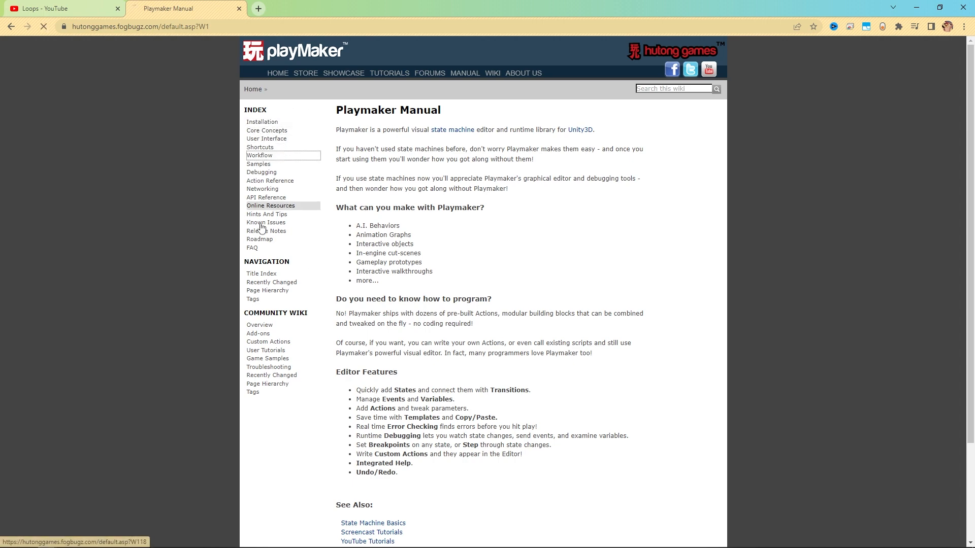
Visit the manual's Online Resources, Debugging and Samples pages from the index
left_click(270, 206)
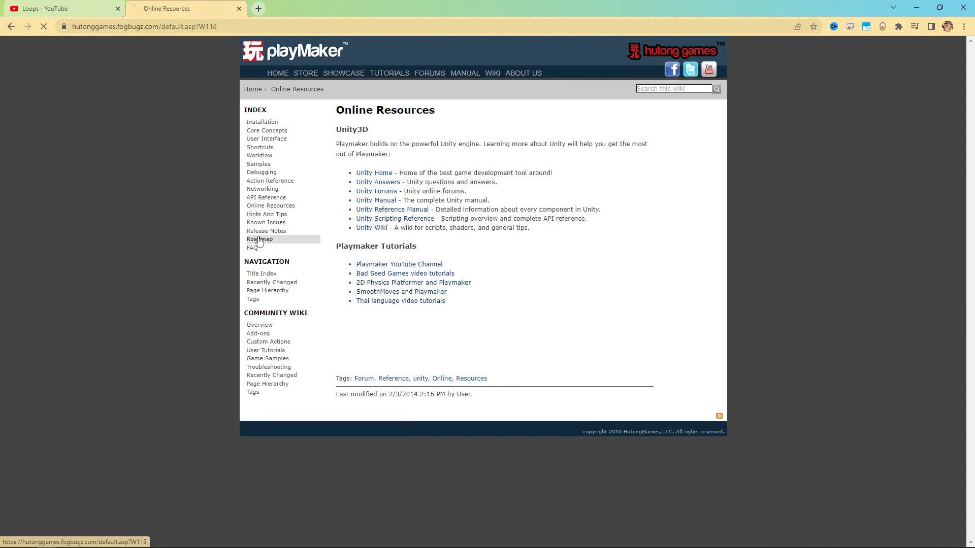
left_click(262, 172)
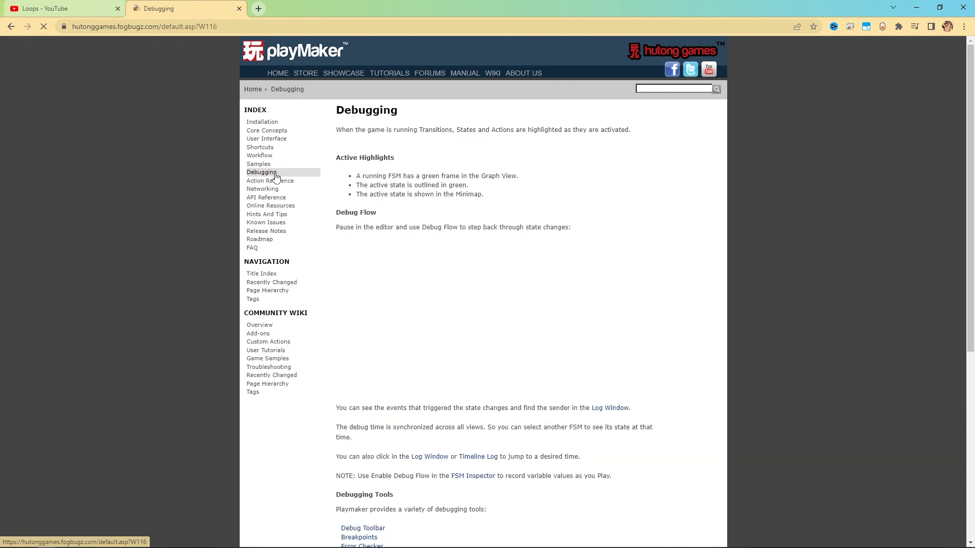
left_click(258, 163)
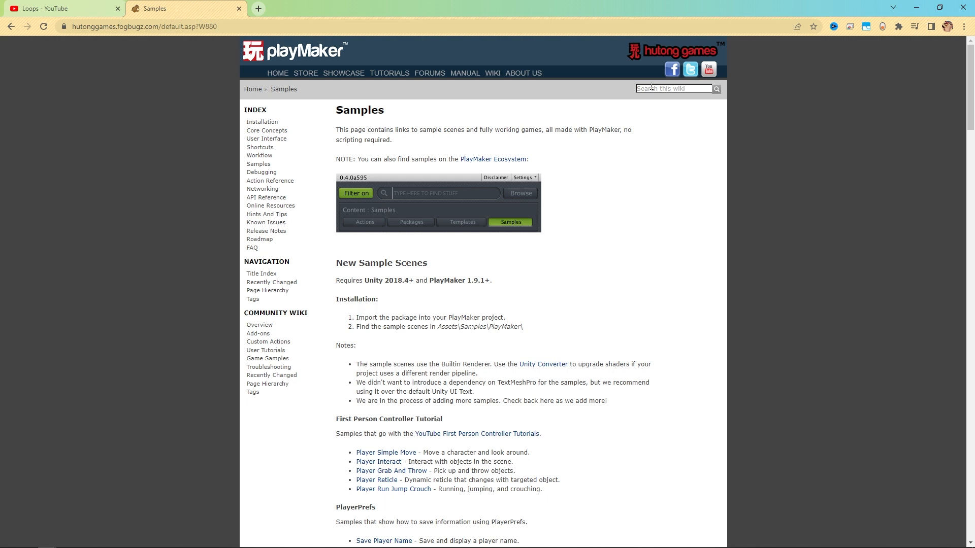
Search the manual wiki for 'array', listing ArrayMaker, PlayerPrefs X and Samples
left_click(673, 87)
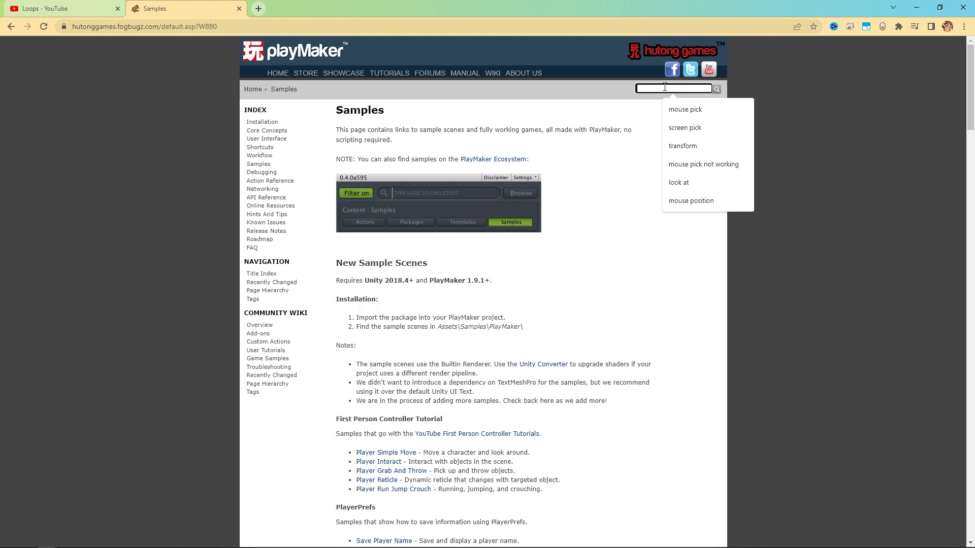
left_click(716, 88)
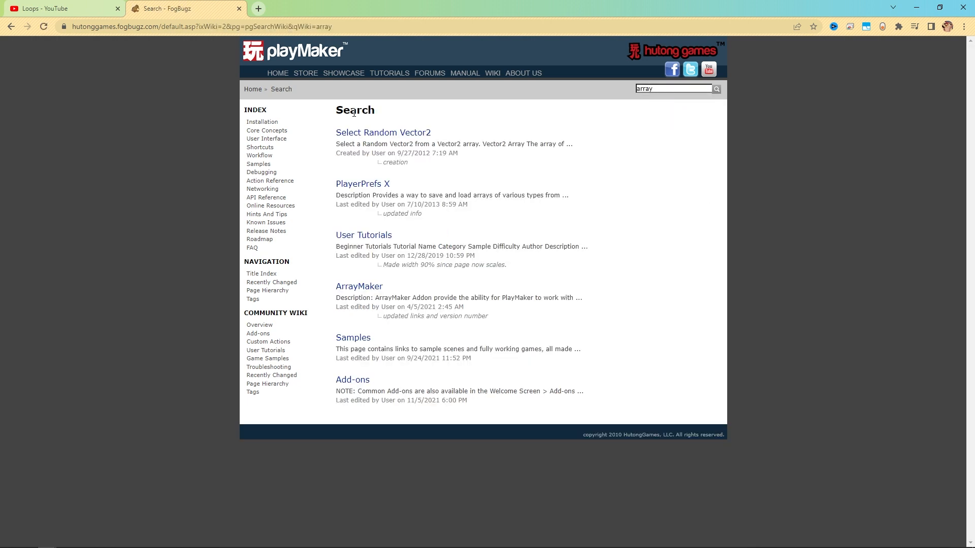
mouse_move(407, 387)
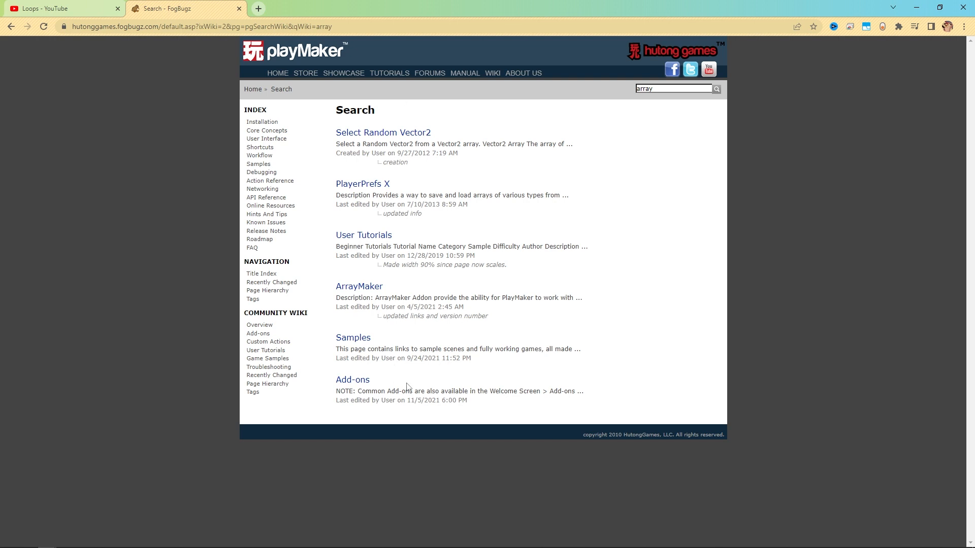
mouse_move(381, 417)
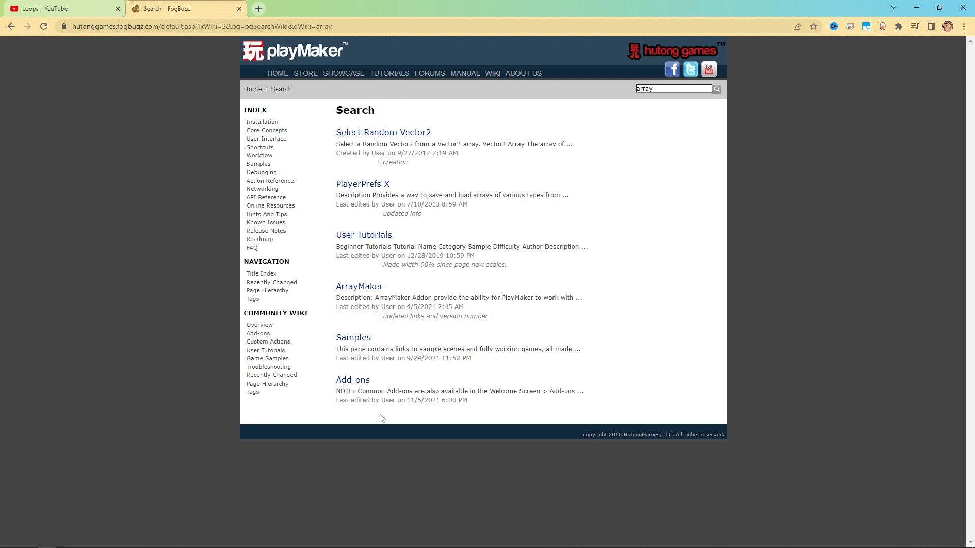
mouse_move(304, 150)
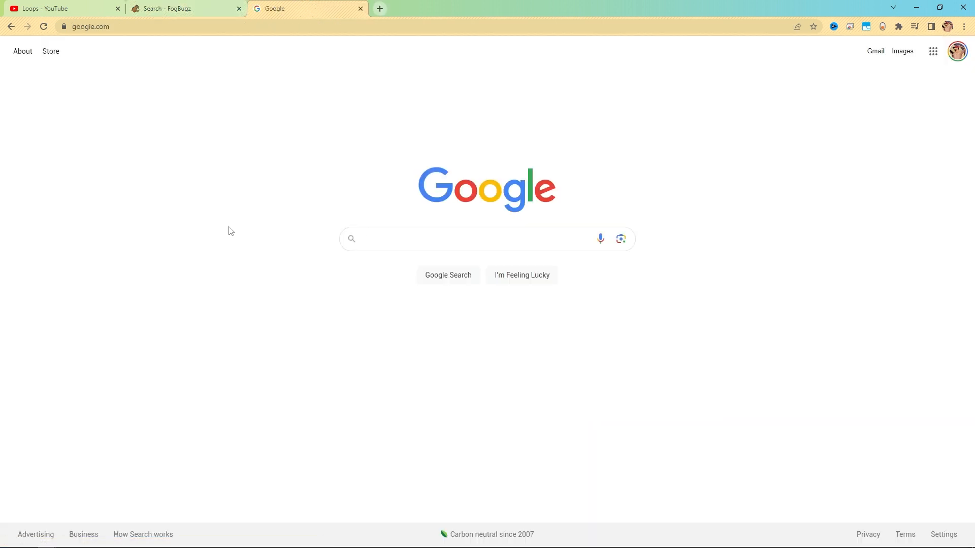
mouse_move(257, 250)
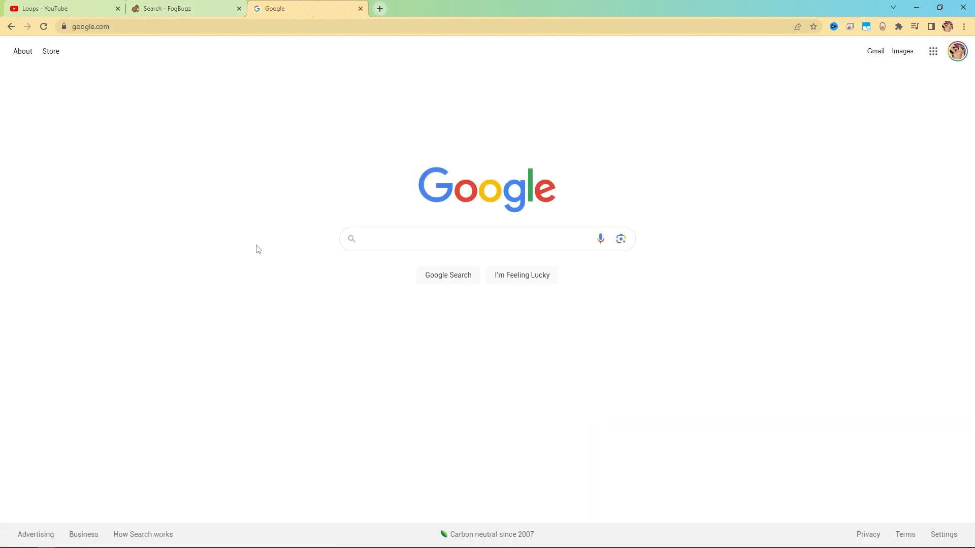
Google 'playmaker action update order' and skim results led by the Action Sequence page
type("playmaker action up")
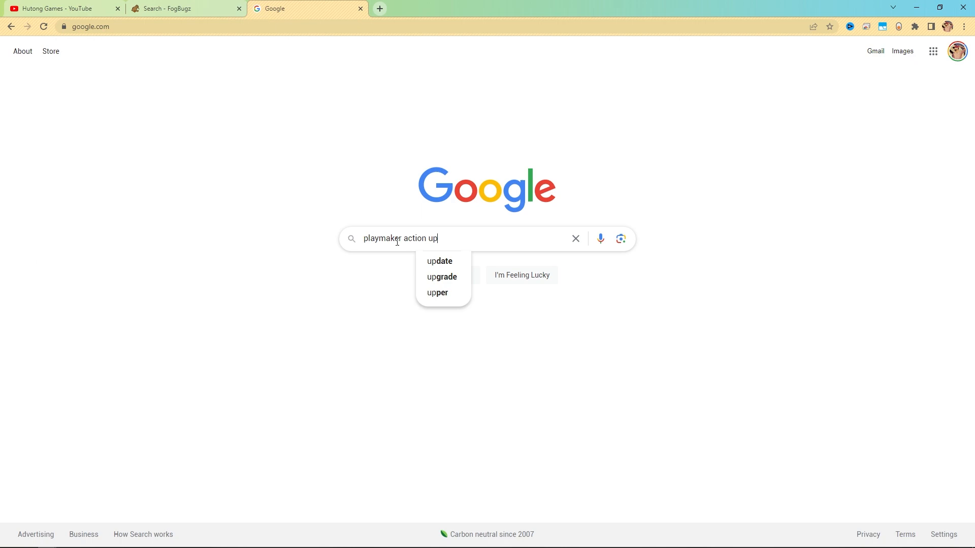
type("date order")
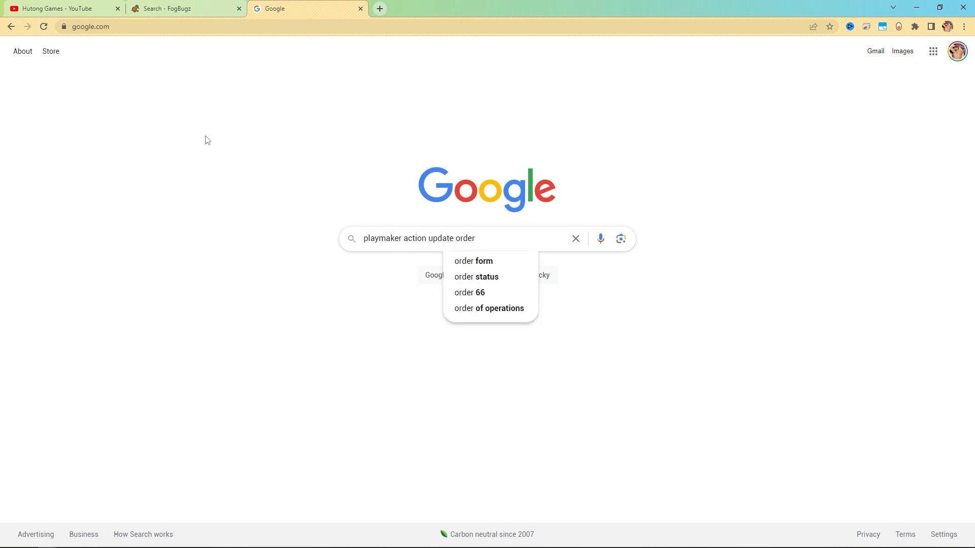
key("Return")
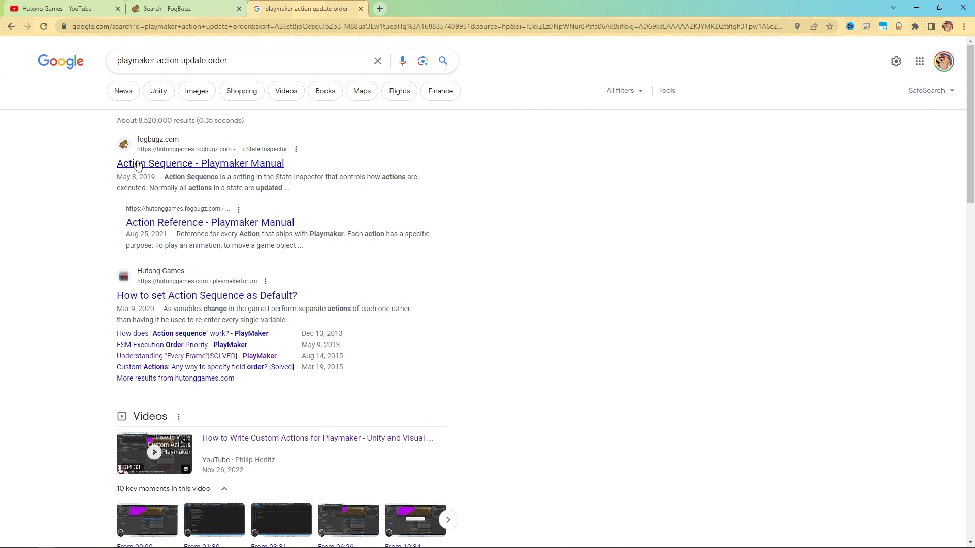
mouse_move(99, 269)
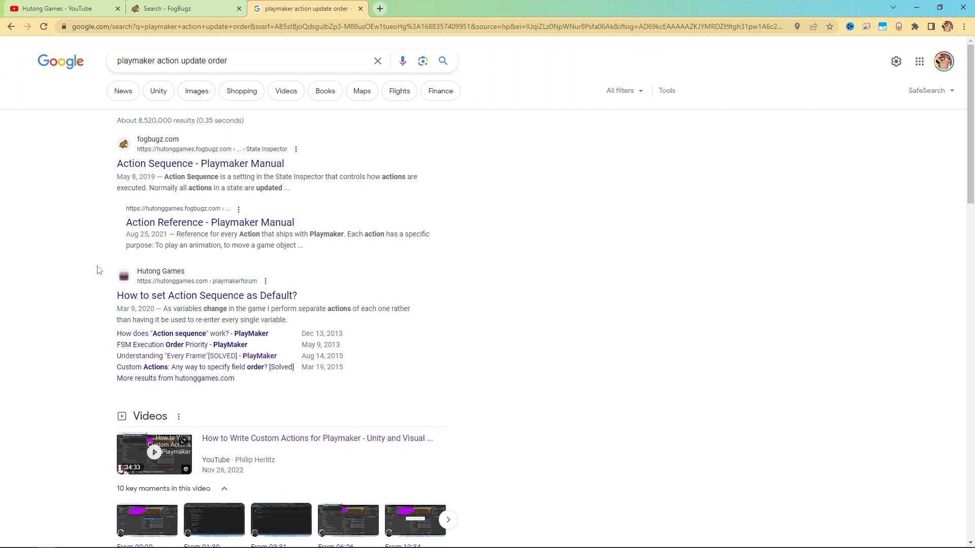
scroll("down", 3)
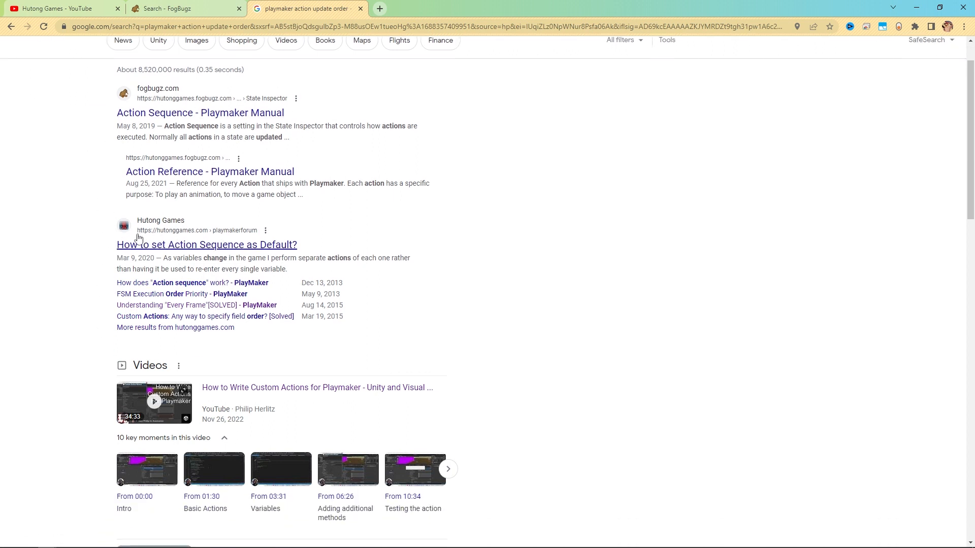
mouse_move(197, 242)
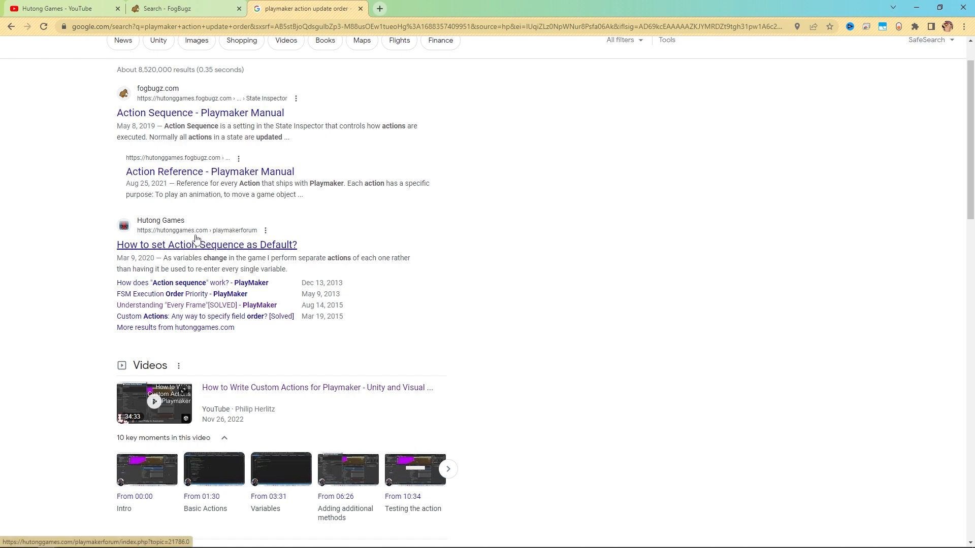
scroll("down", 3)
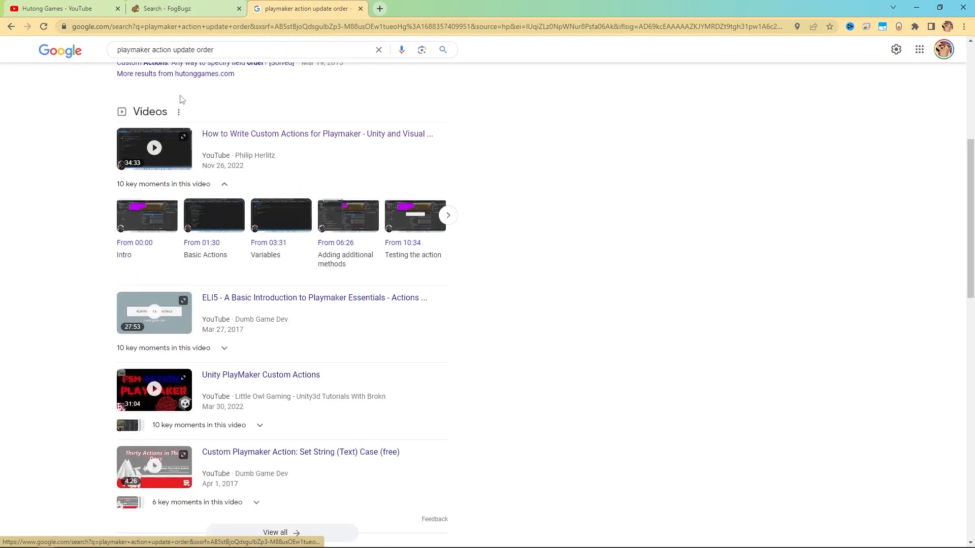
scroll("down", 3)
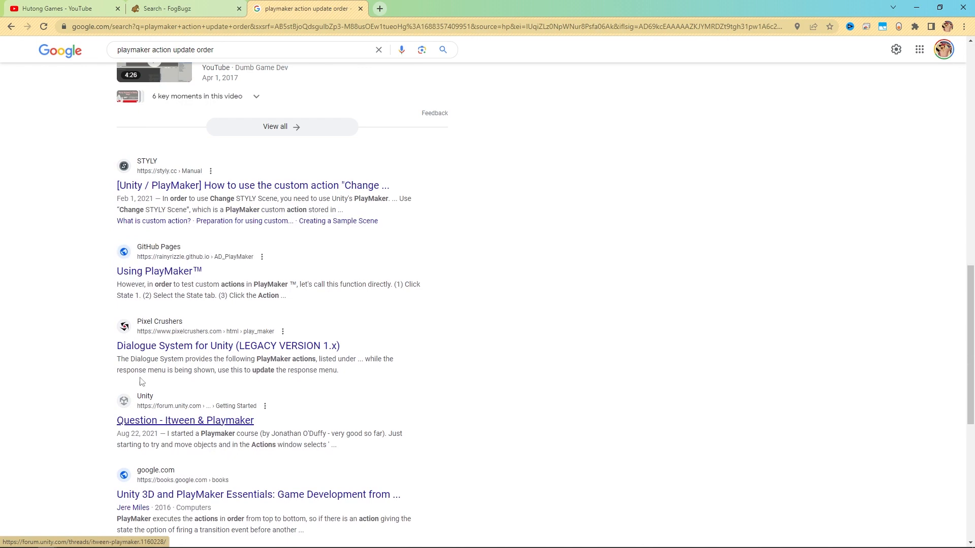
scroll("up", 3)
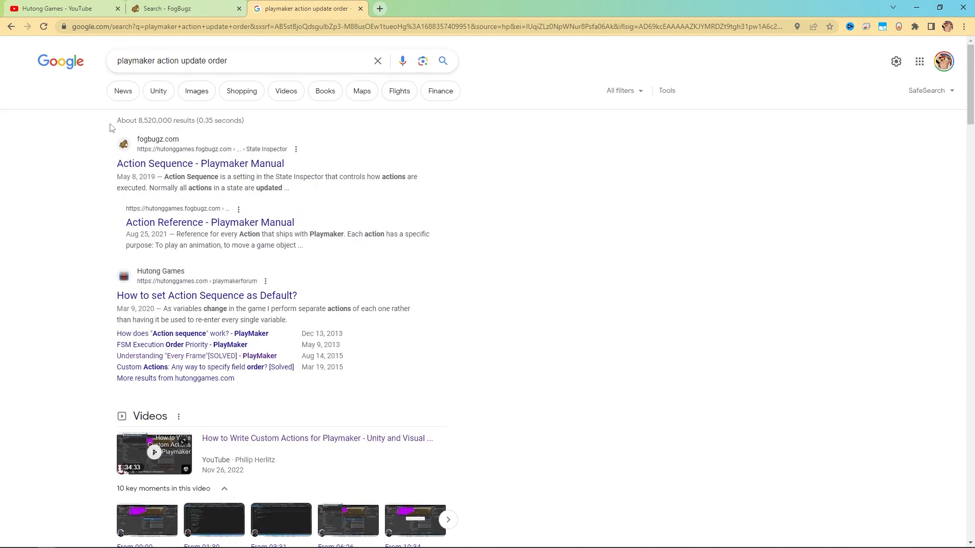
mouse_move(66, 153)
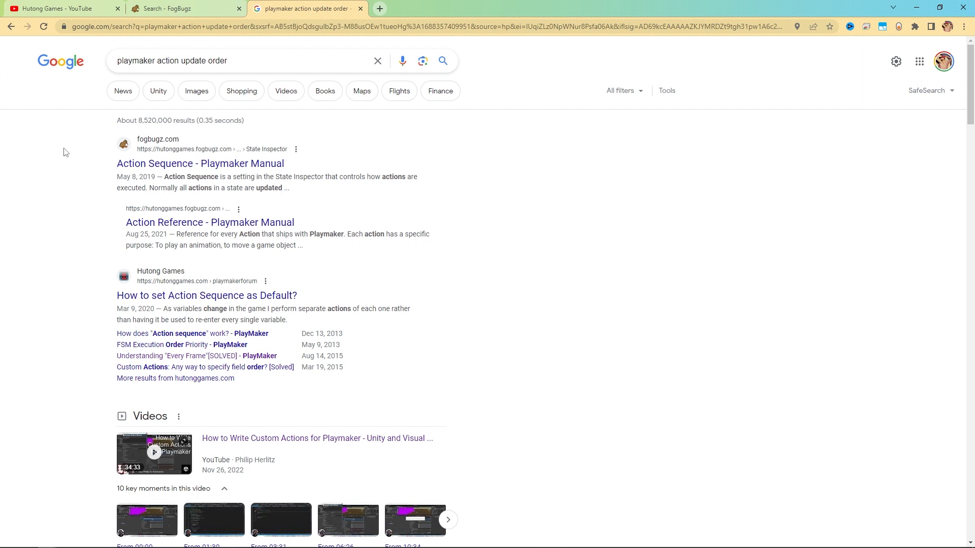
mouse_move(359, 151)
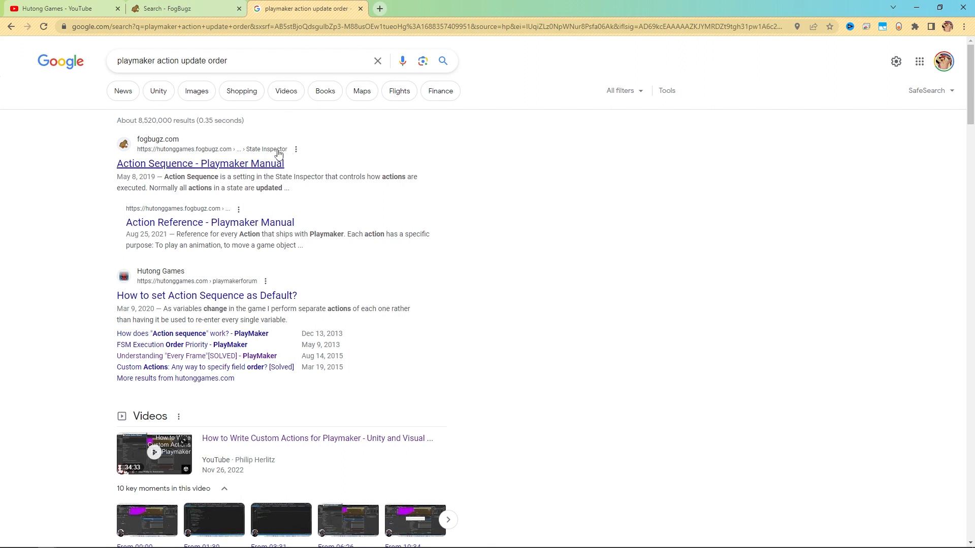
mouse_move(101, 170)
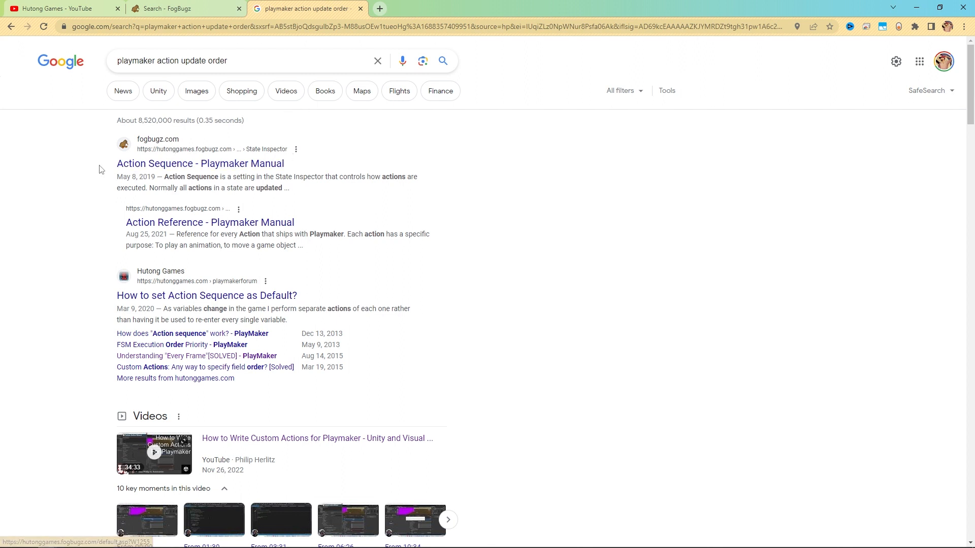
Reach the Playmaker Forum index via FORUMS and skim its news and help boards
left_click(200, 163)
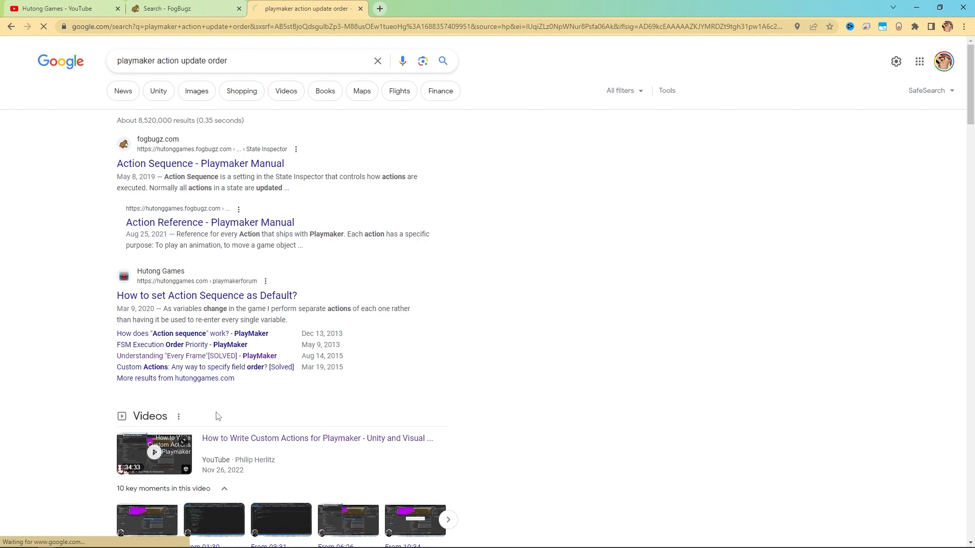
left_click(206, 295)
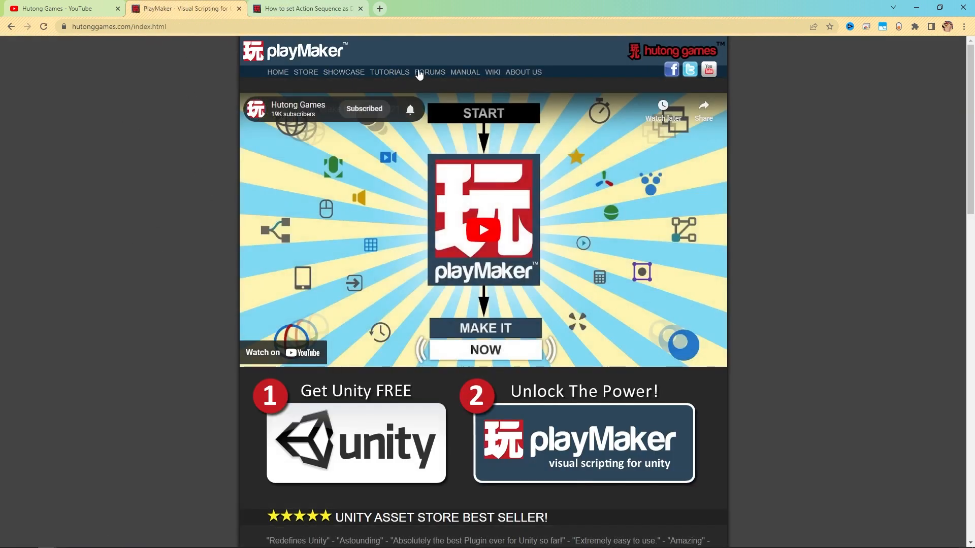
left_click(430, 72)
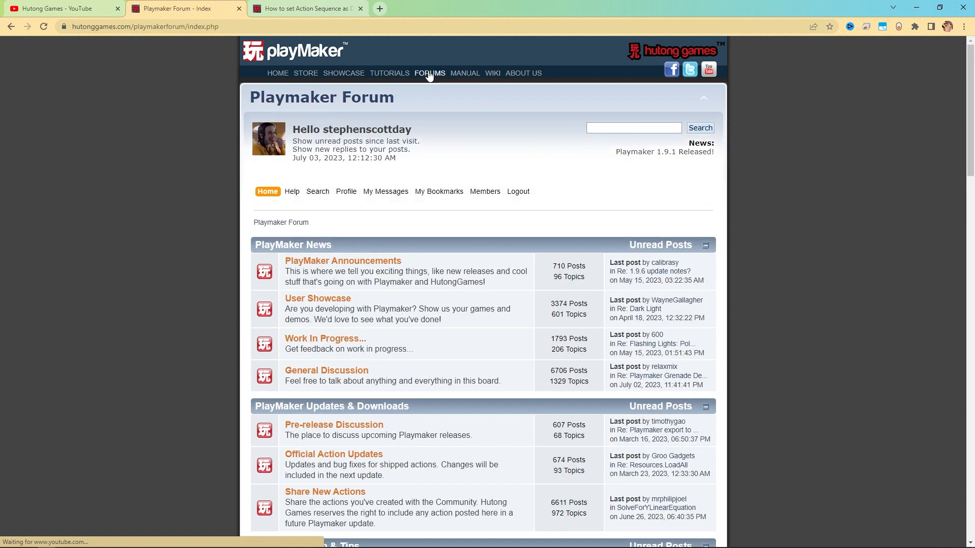
scroll("down", 3)
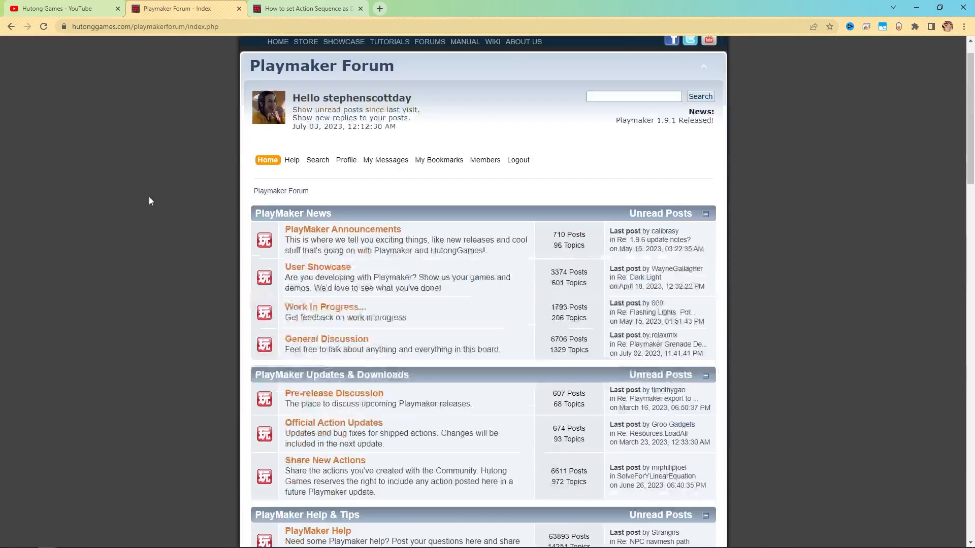
scroll("up", 3)
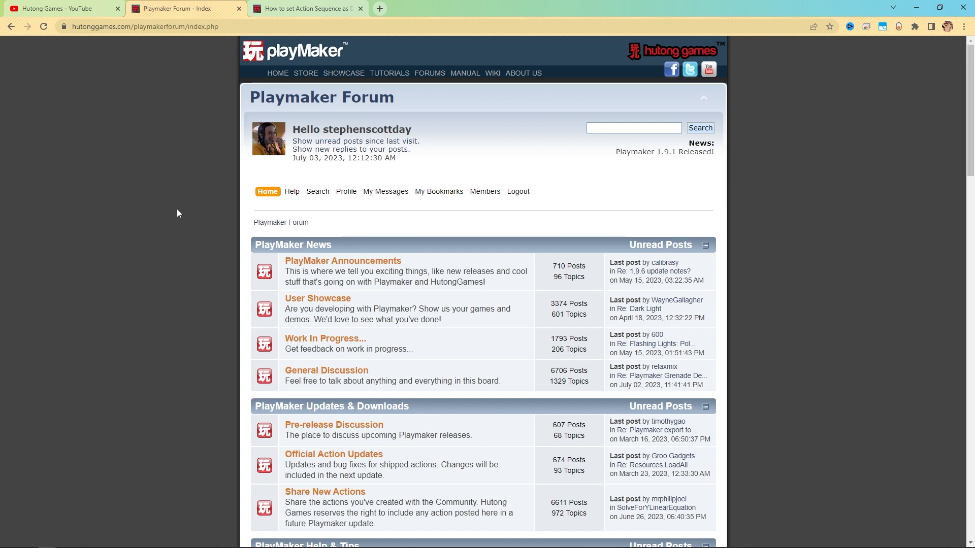
mouse_move(189, 210)
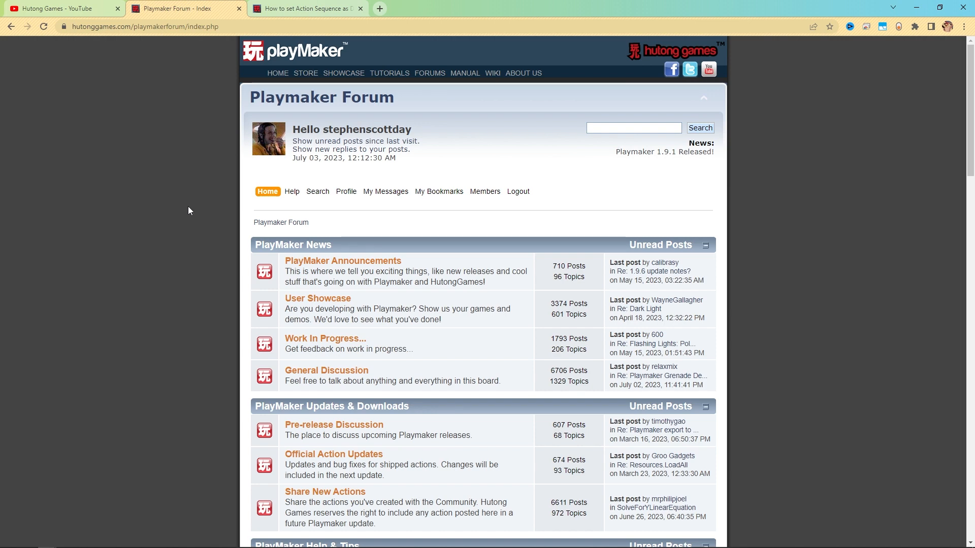
mouse_move(174, 235)
type("set game objec")
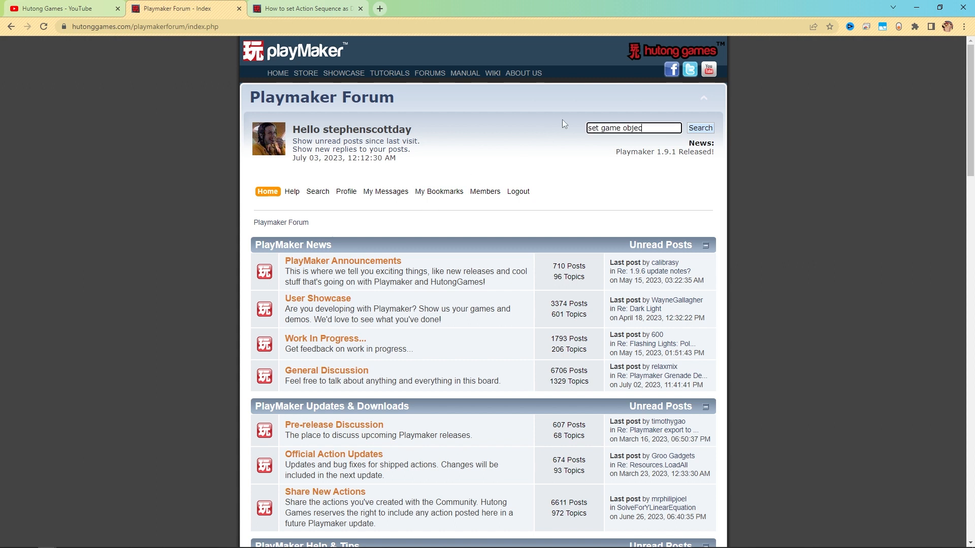
Run the forum search for 'set game object' and skim the highlighted results
left_click(700, 128)
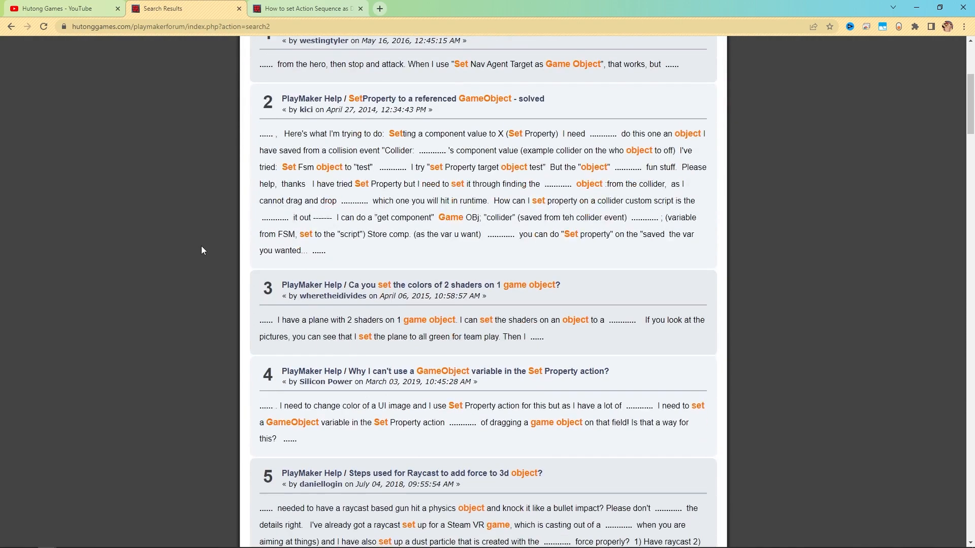
scroll("down", 3)
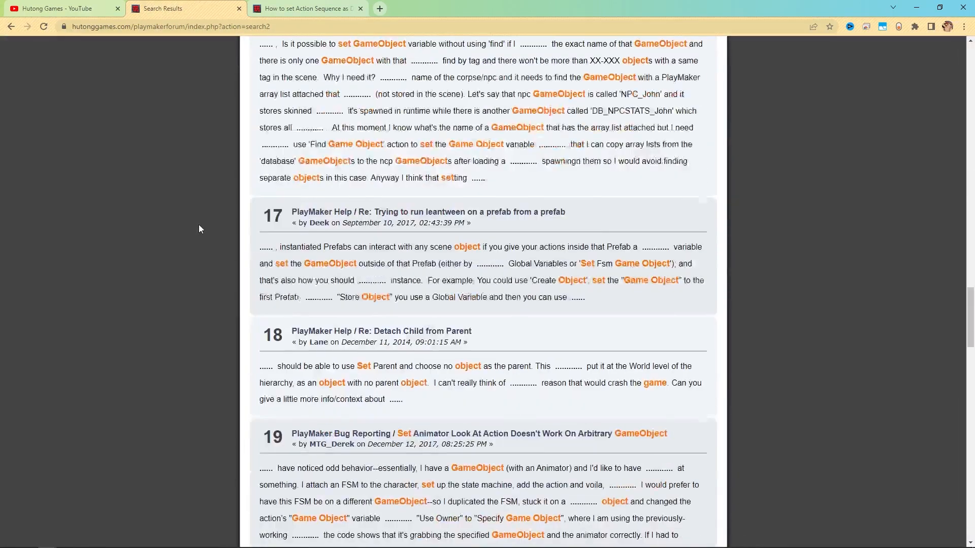
scroll("up", 3)
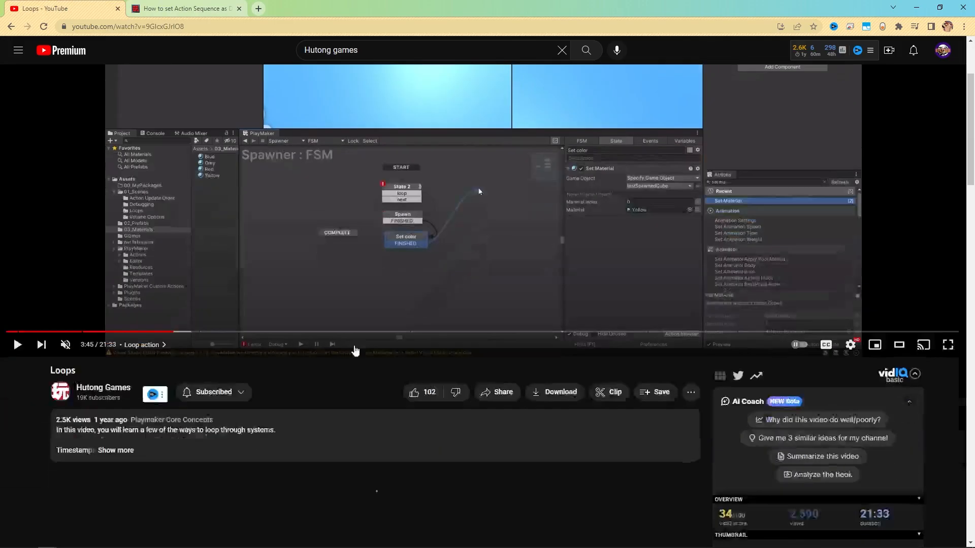
Scroll down the page of the Hutong Games Loops video
scroll("down", 3)
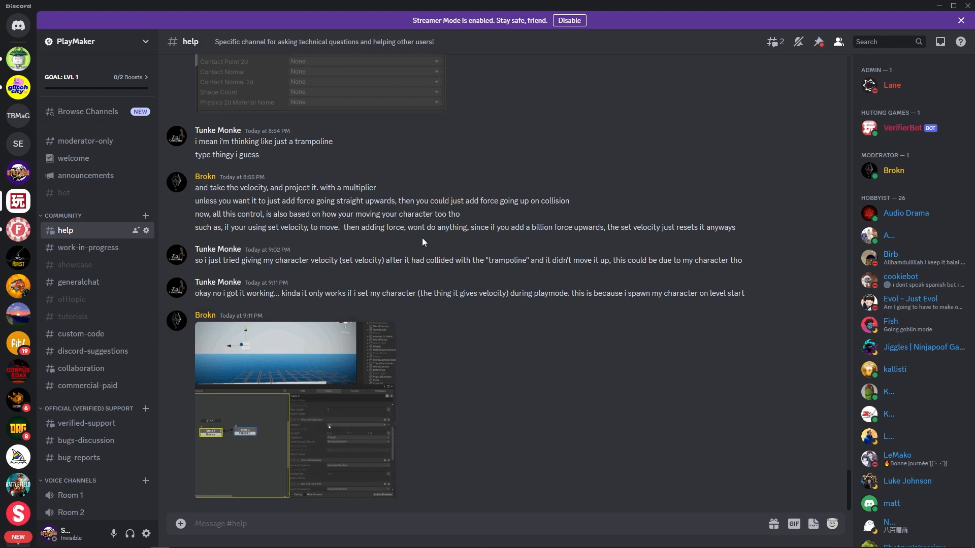
mouse_move(424, 278)
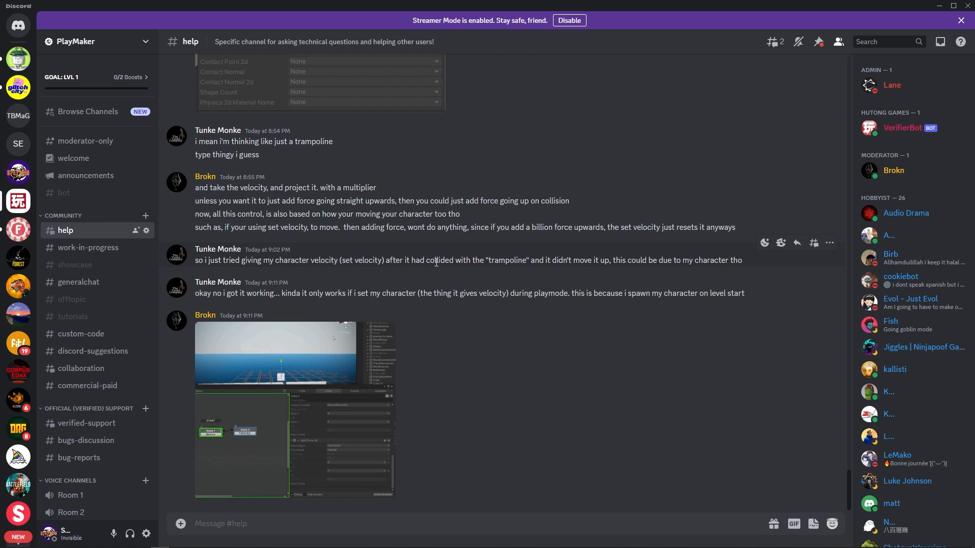
mouse_move(782, 137)
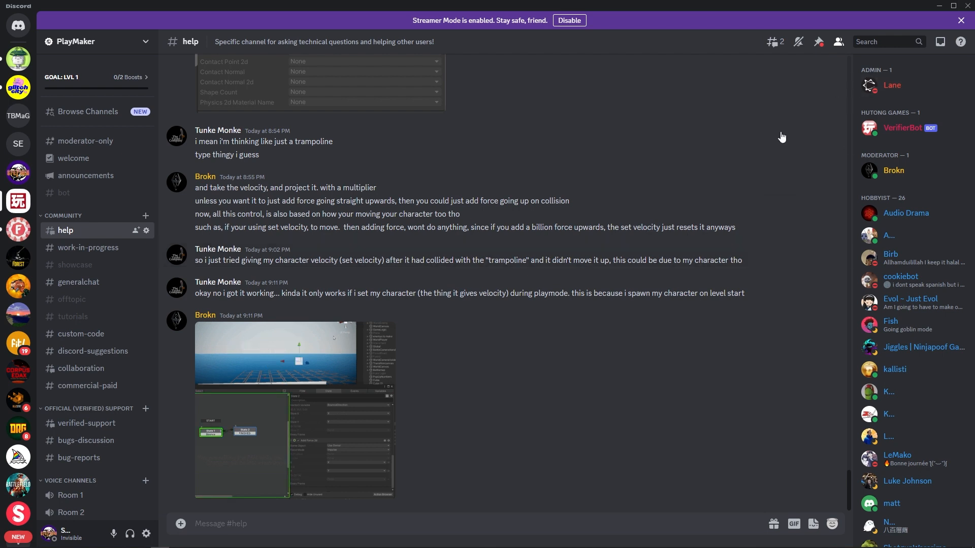
mouse_move(107, 247)
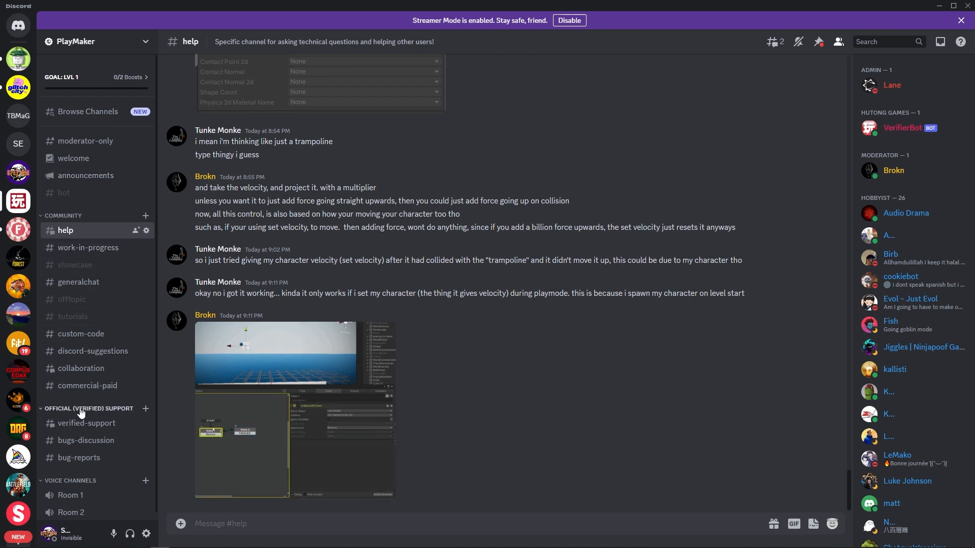
mouse_move(242, 248)
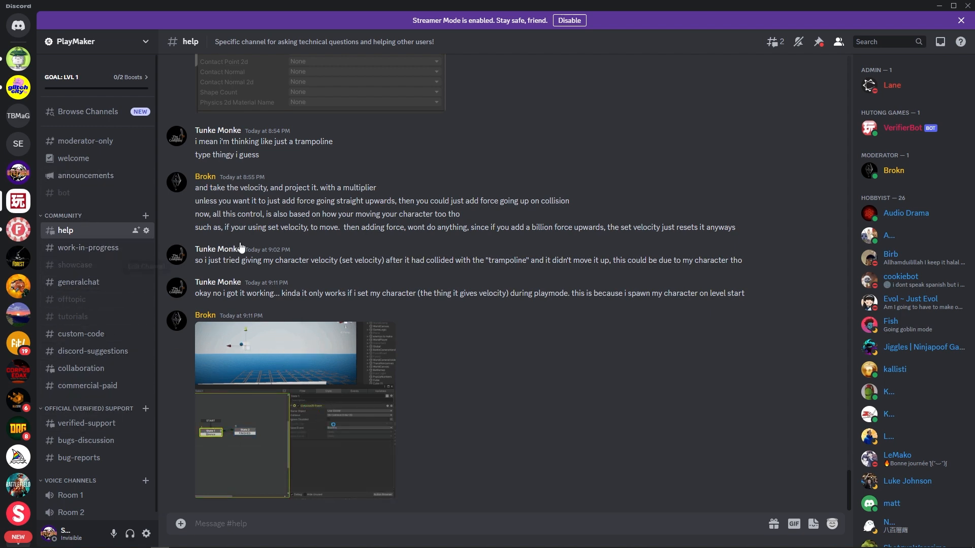
Start a message search in the PlayMaker Discord help channel, showing its filter options
left_click(879, 42)
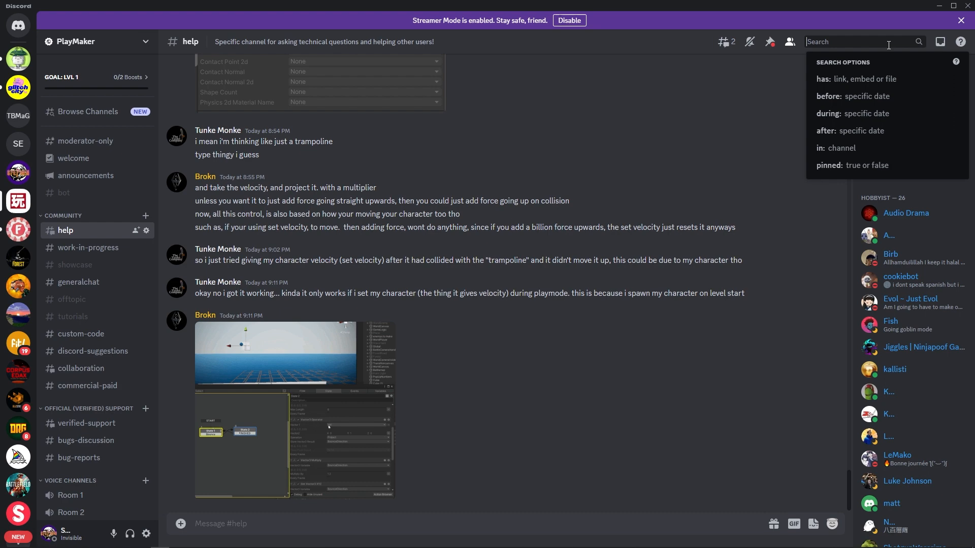
Search the PlayMaker Discord for 'nav mesh' and scroll its 143 results
type("nav")
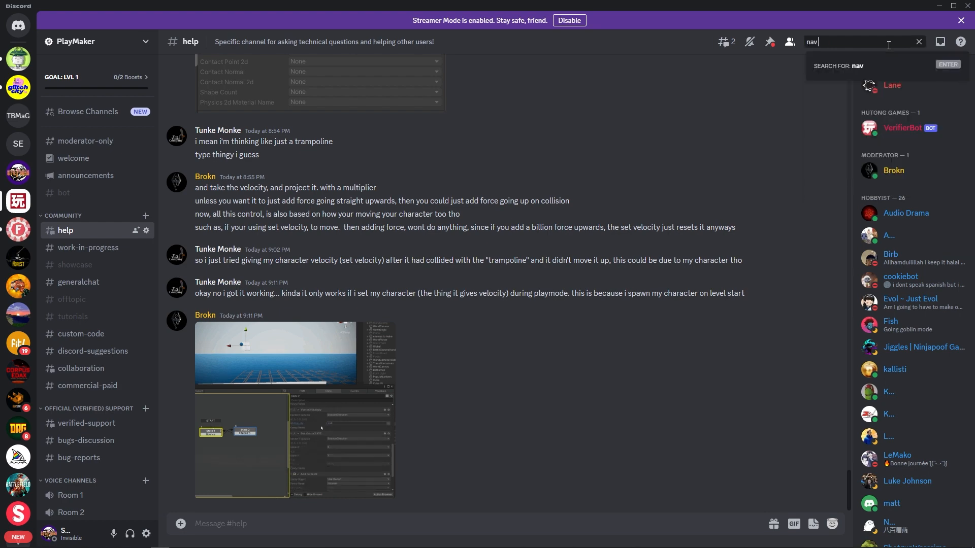
type("mesh")
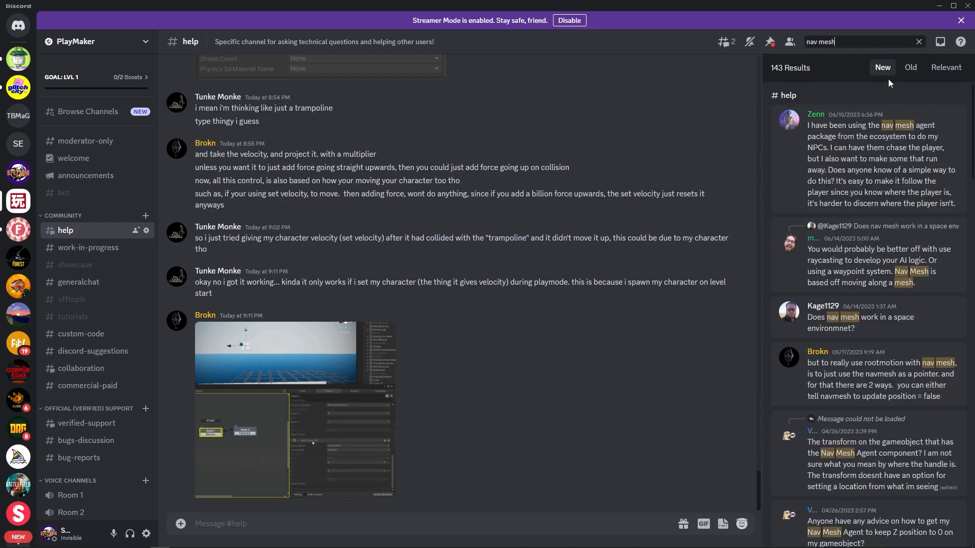
scroll("down", 3)
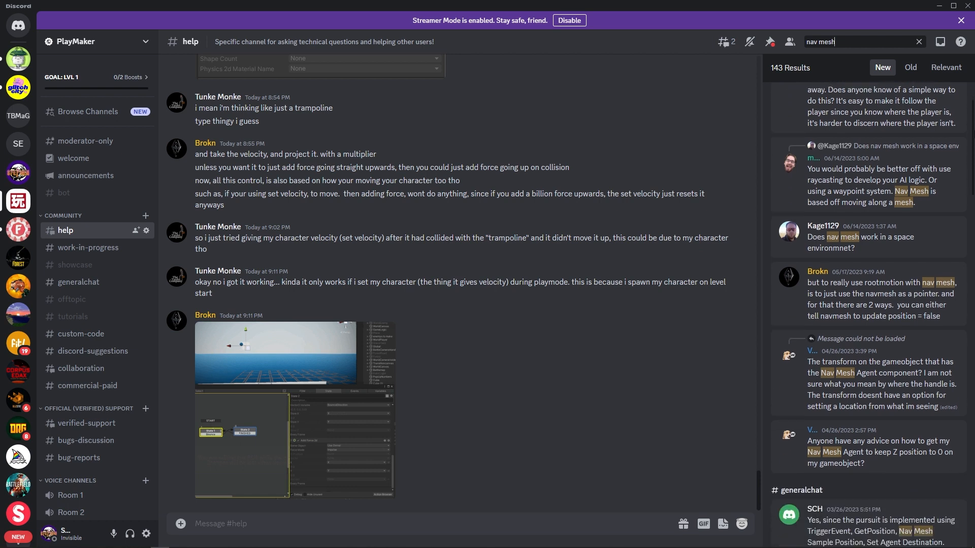
scroll("down", 3)
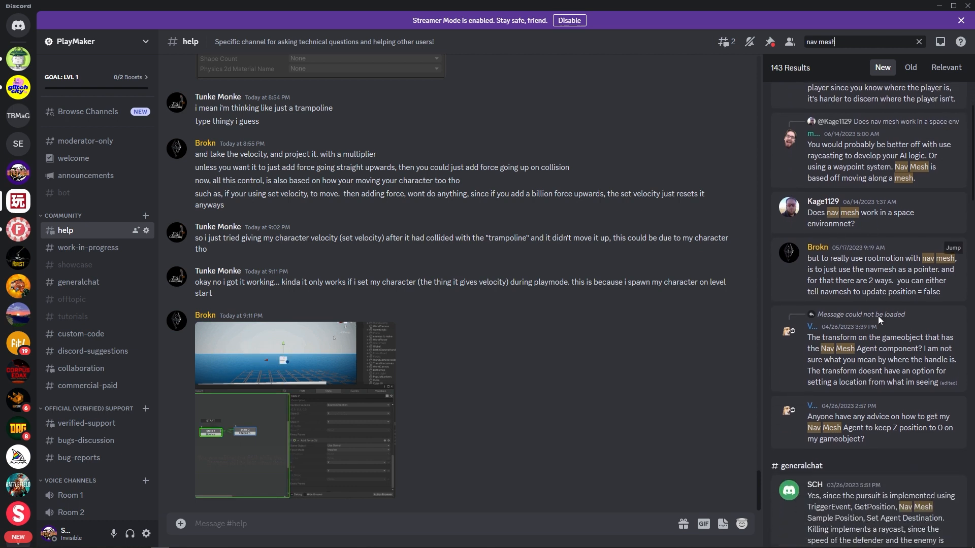
mouse_move(807, 209)
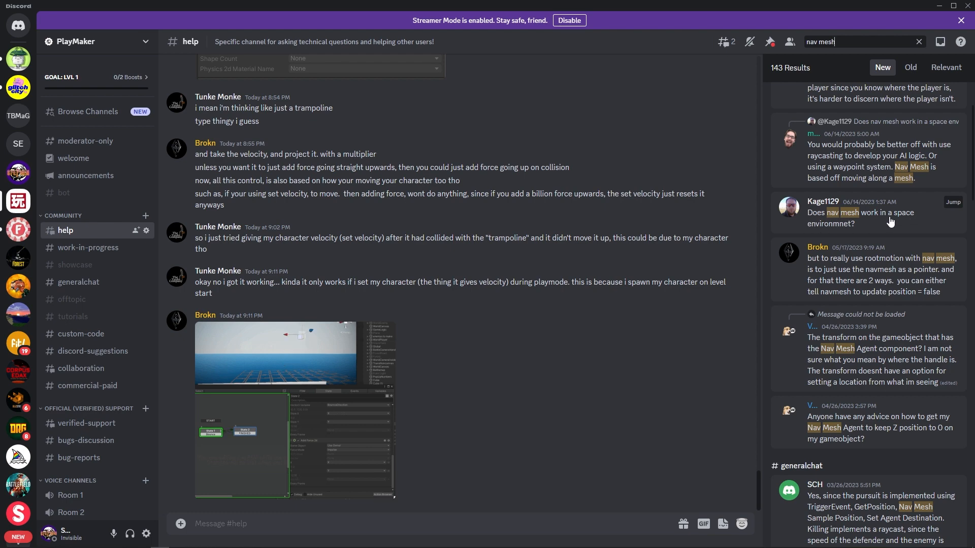
Jump to the June 2023 'Does nav mesh work in a space environment?' thread
left_click(951, 202)
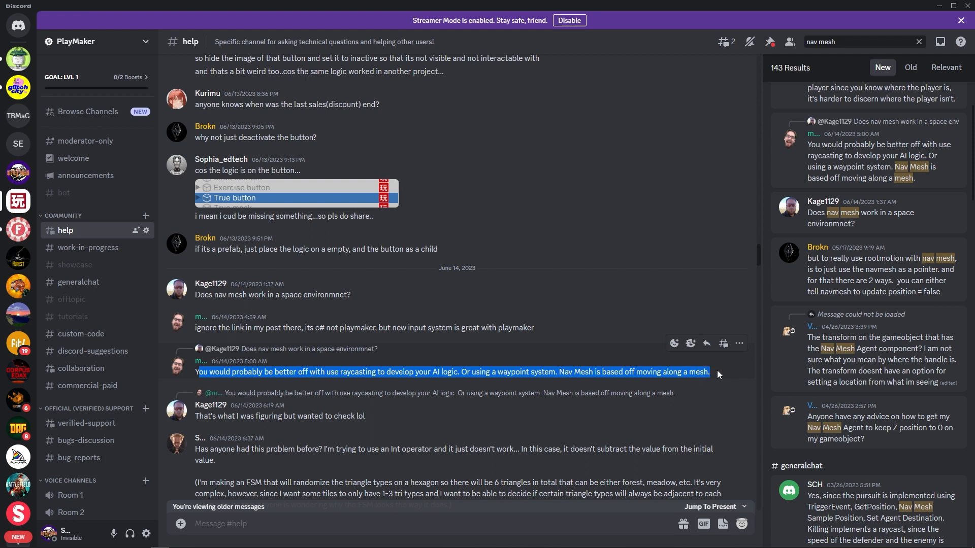
mouse_move(282, 393)
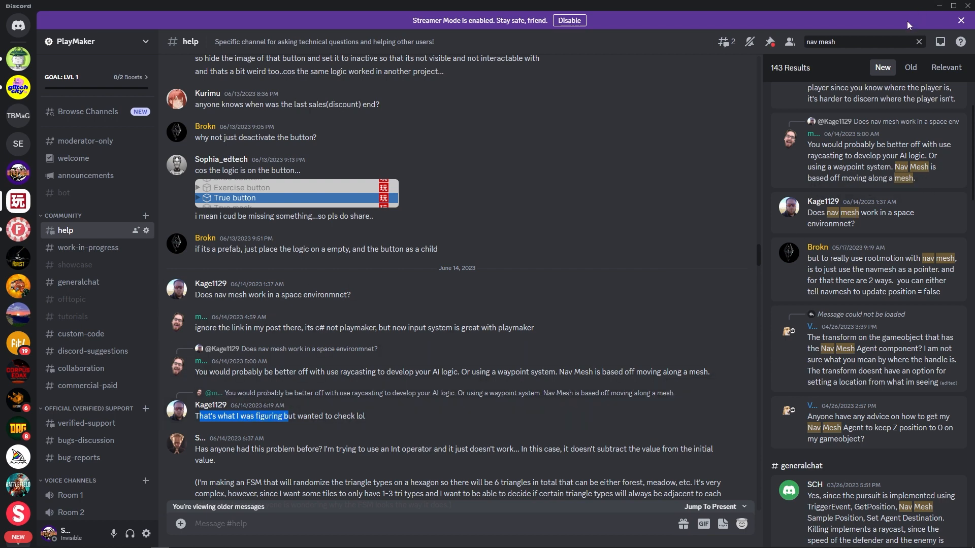
scroll("up", 3)
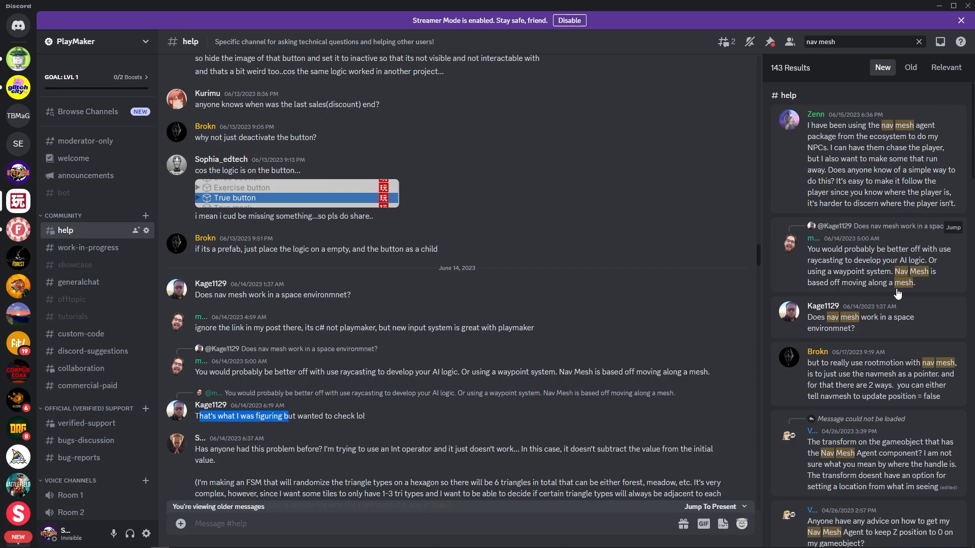